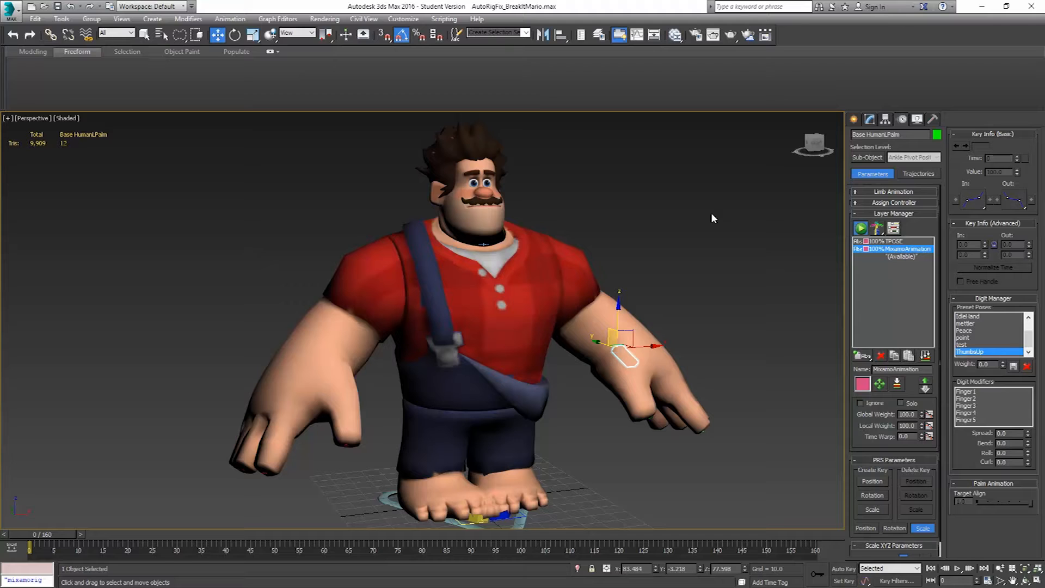
mouse_move(691, 233)
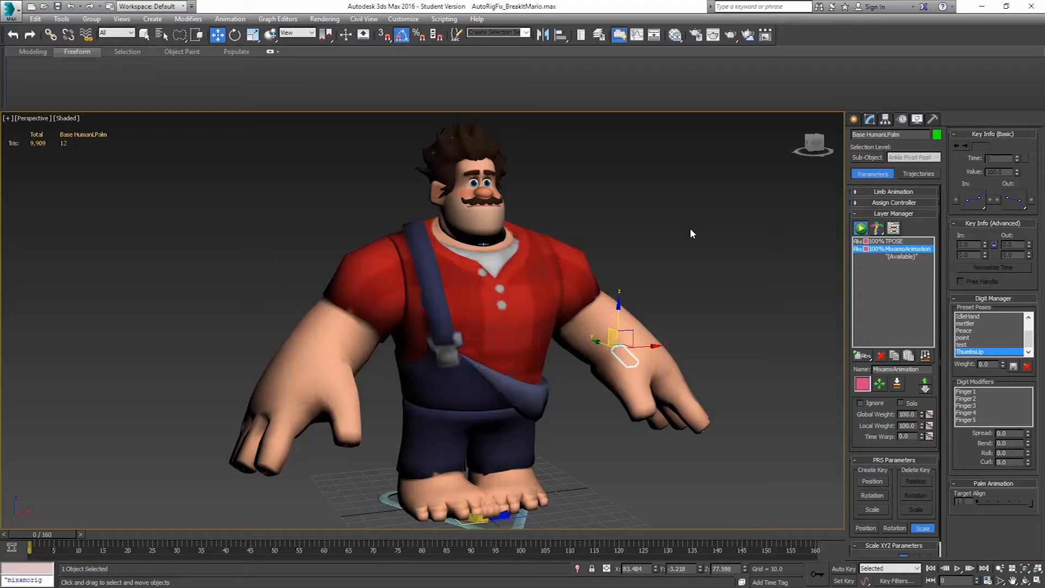
mouse_move(651, 223)
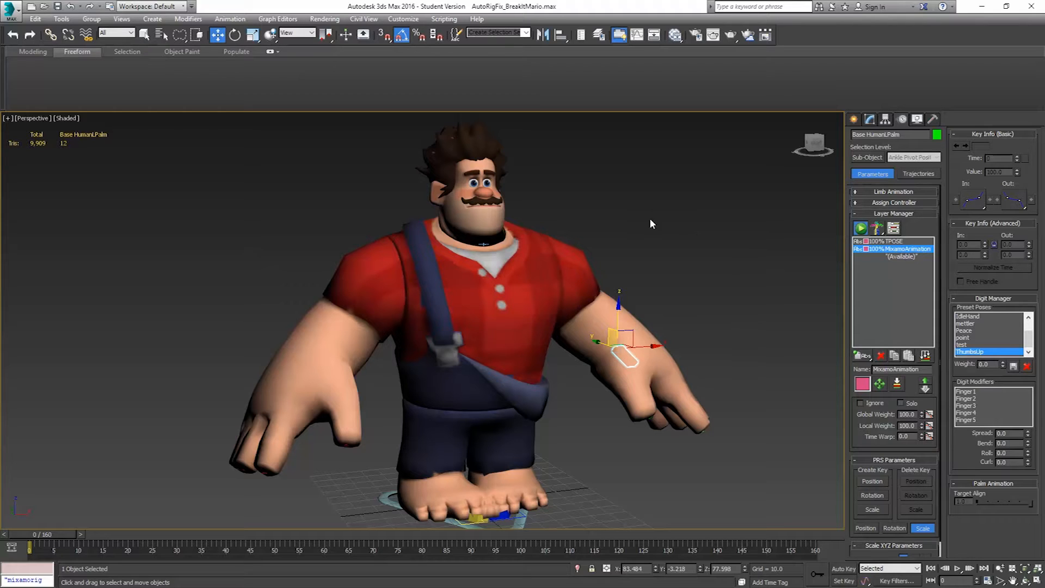
mouse_move(655, 210)
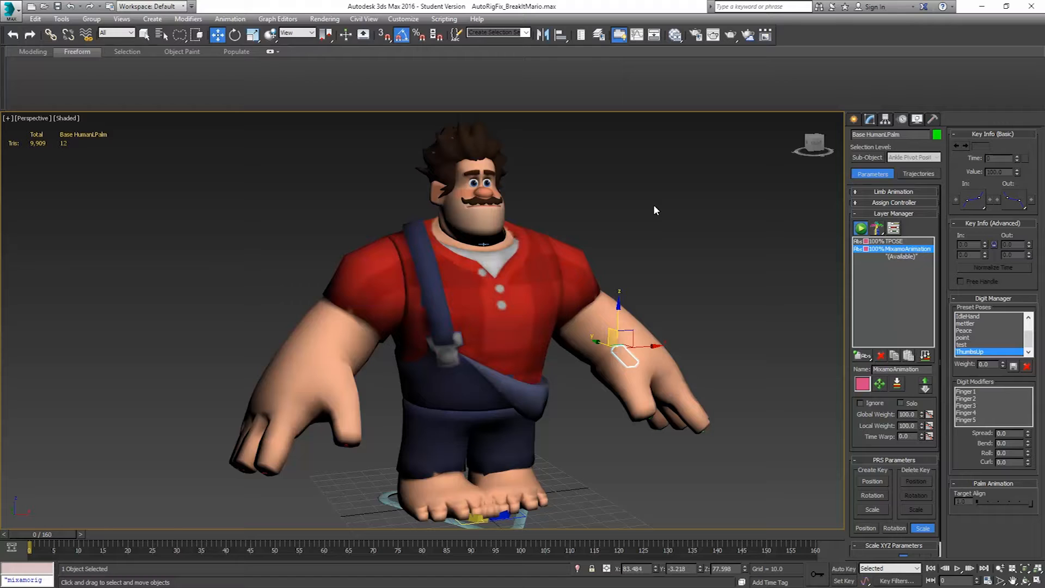
Step: Select Ralph's character mesh and the CAT rig's ribcage bone in the 3ds Max viewport
click(565, 238)
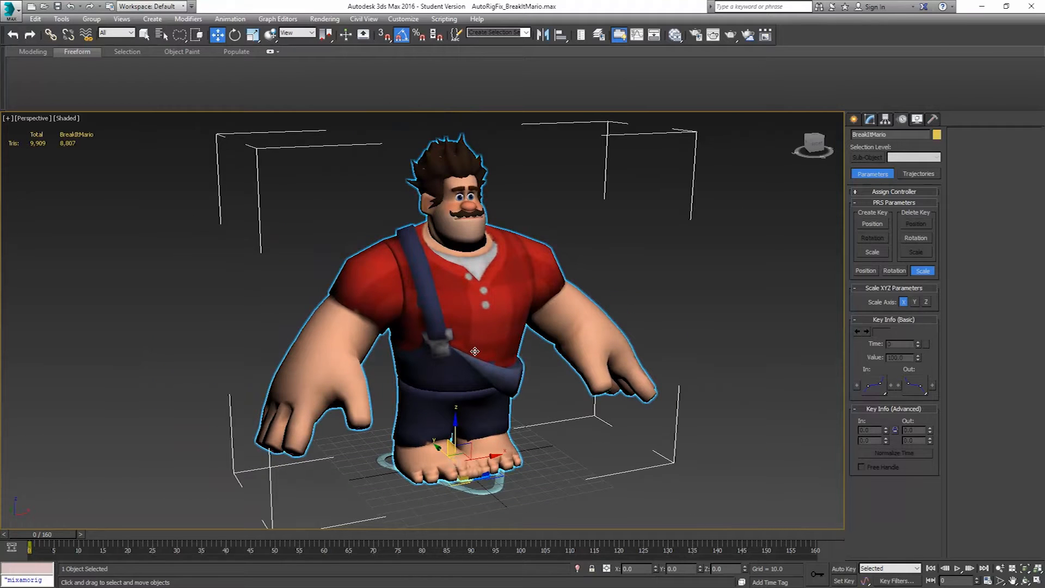
key(F3)
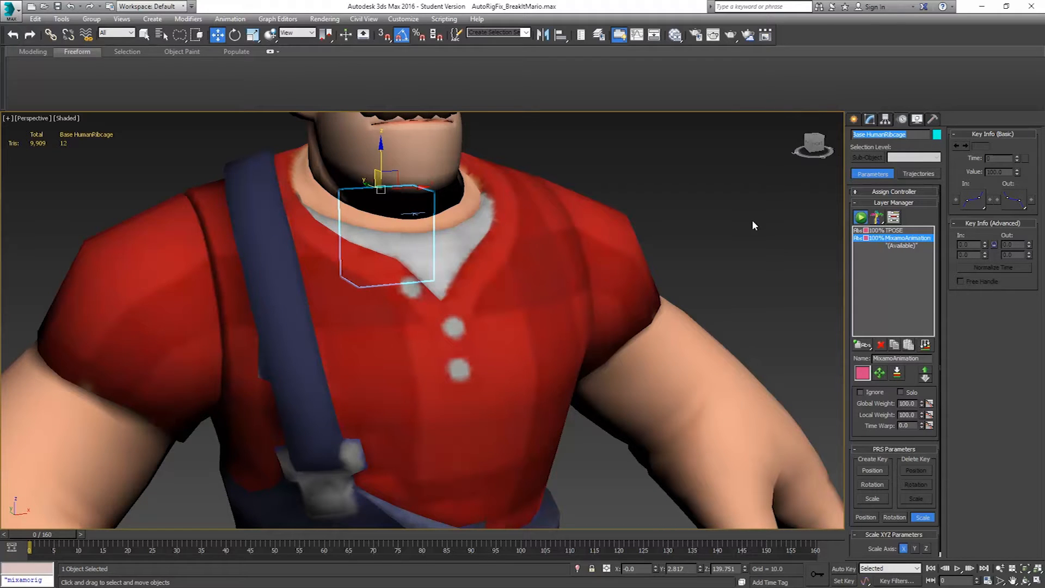
click(468, 236)
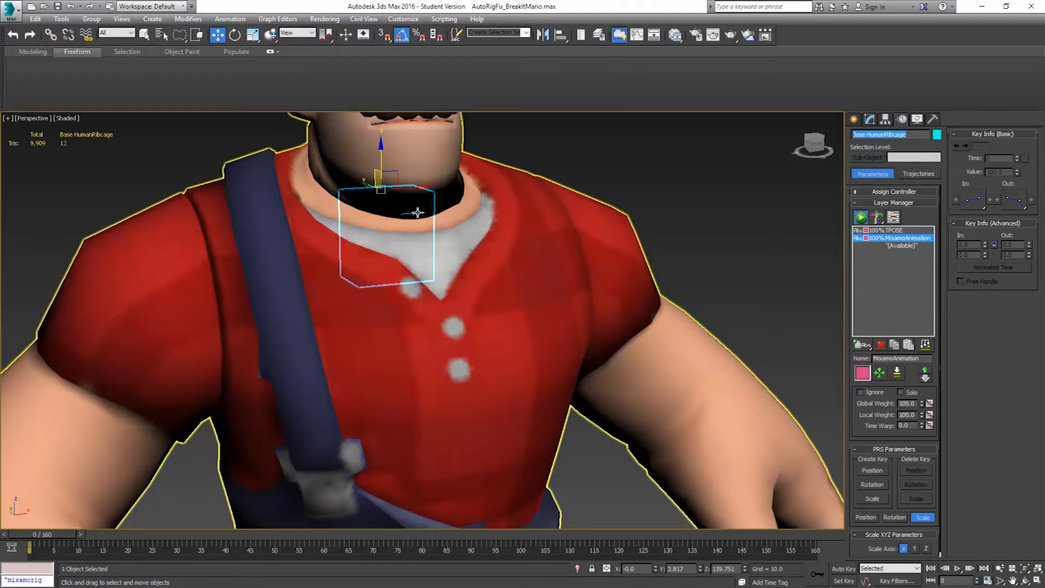
mouse_move(486, 233)
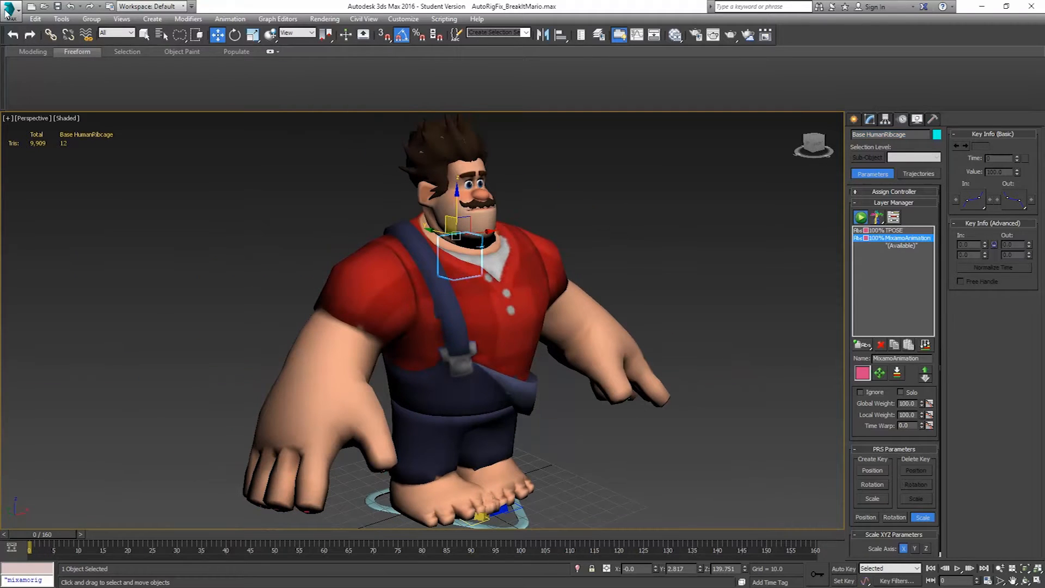
Step: Start a File > Export to the Character folder, reusing BreakItMario.FBX as the name to edit with a _CAT suffix
click(9, 10)
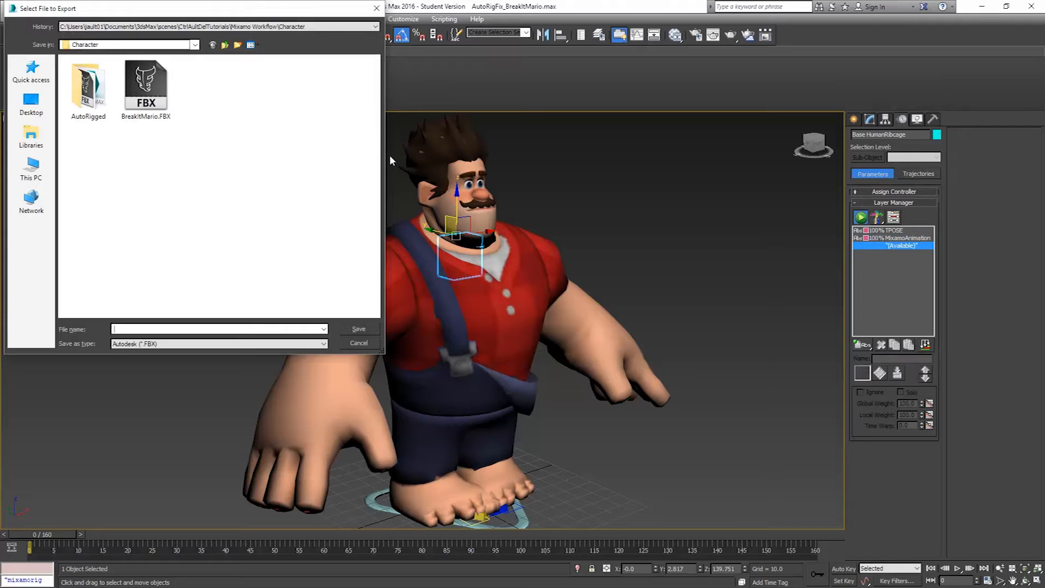
mouse_move(336, 196)
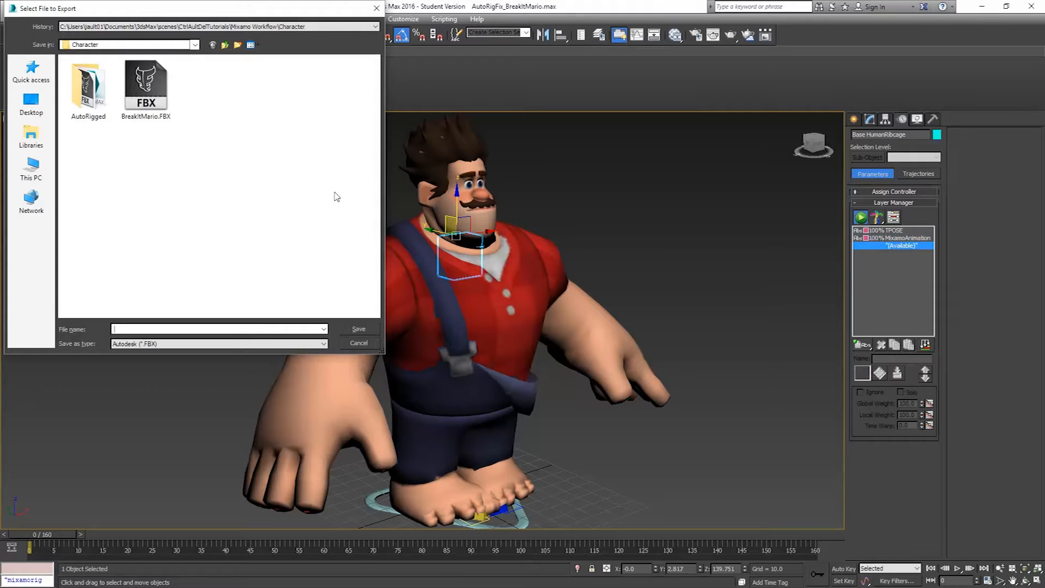
mouse_move(171, 156)
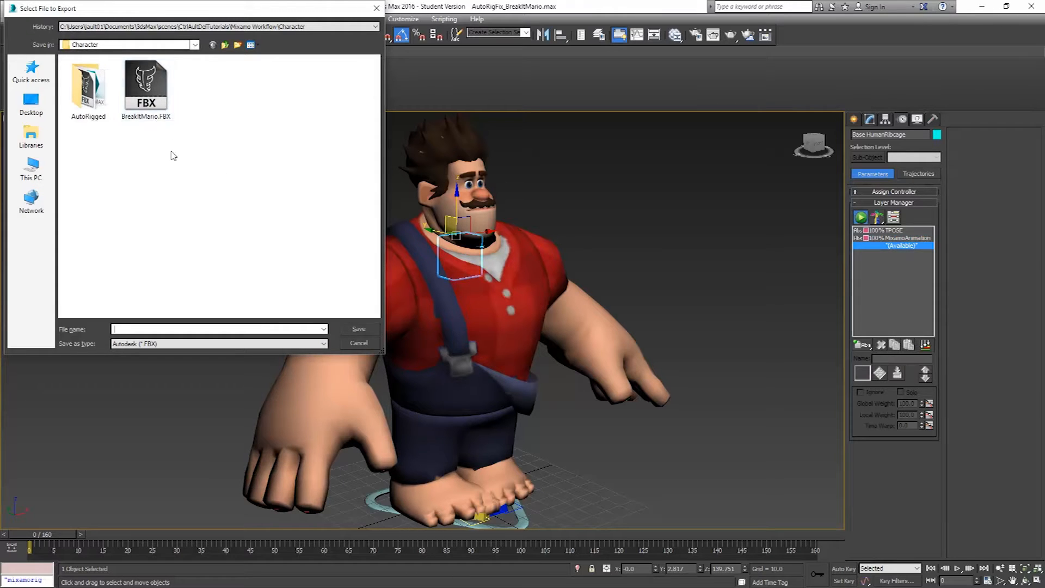
click(145, 84)
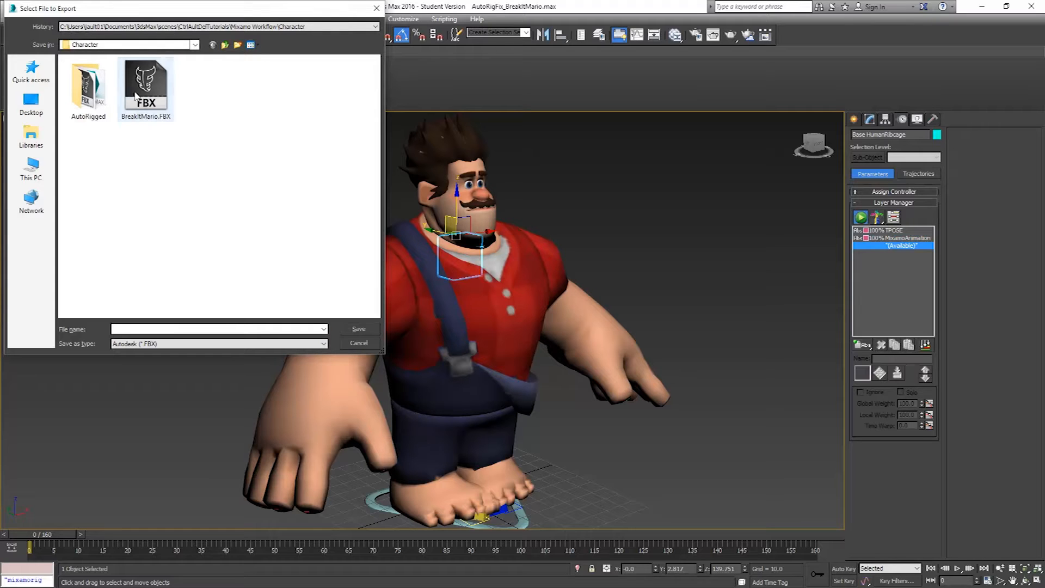
click(145, 84)
text(BreakItMario_CAT.FBX)
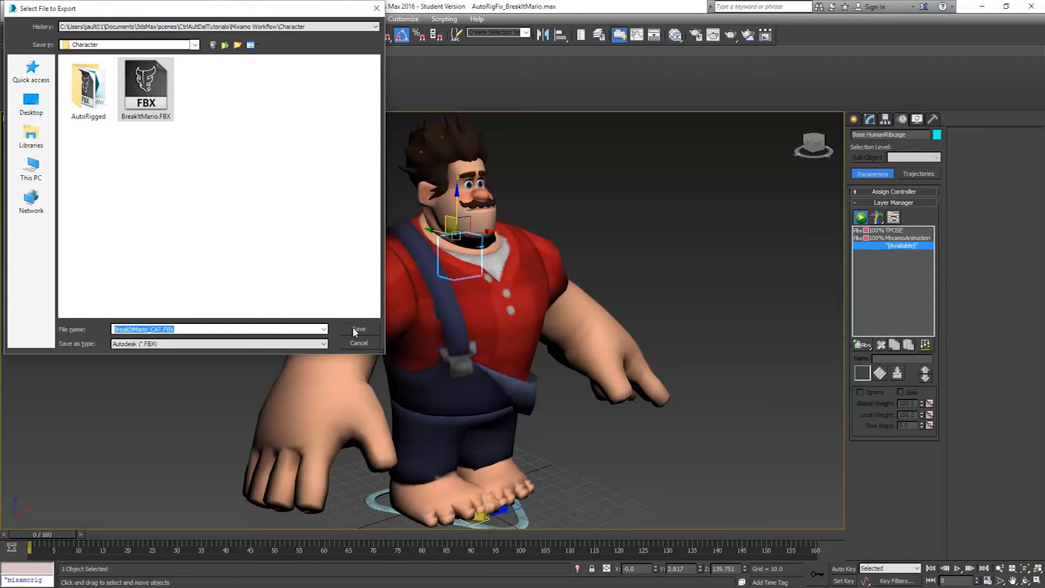
Step: Confirm the file name and export the FBX with baked animation (frames 0-160), Deformations and Embed Media enabled
click(358, 328)
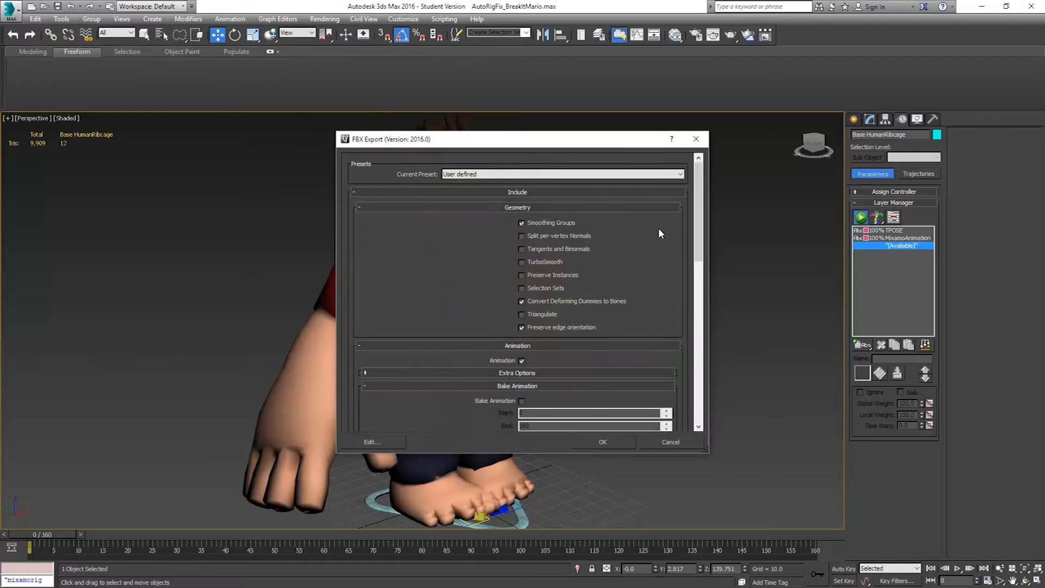
scroll(down, 3)
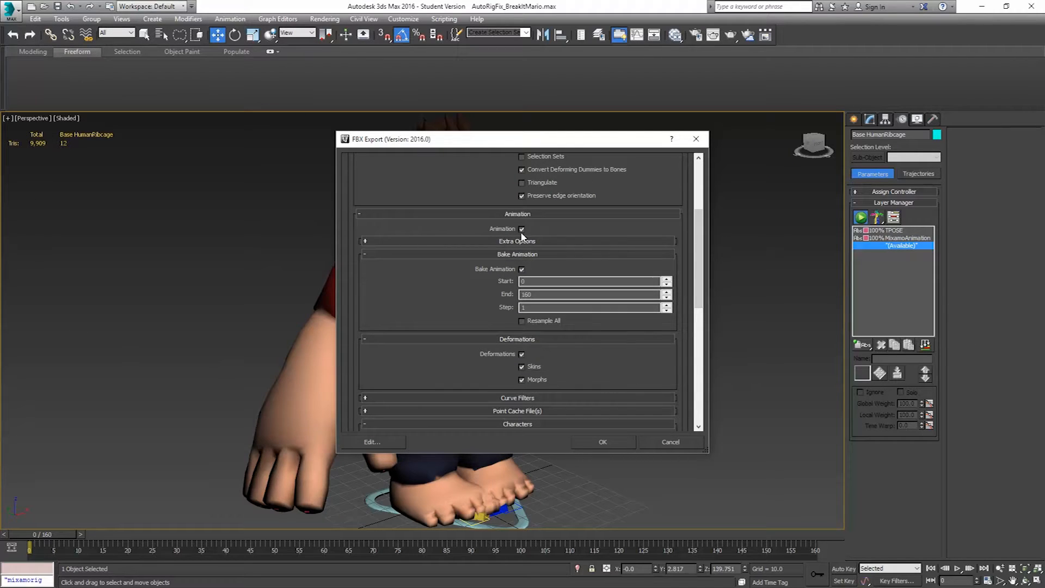
mouse_move(577, 372)
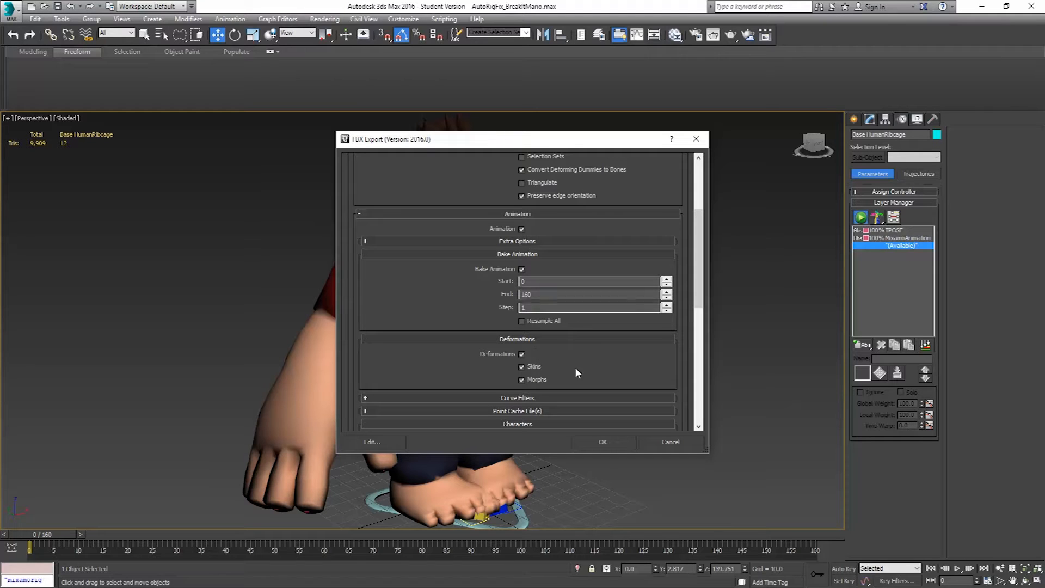
scroll(down, 3)
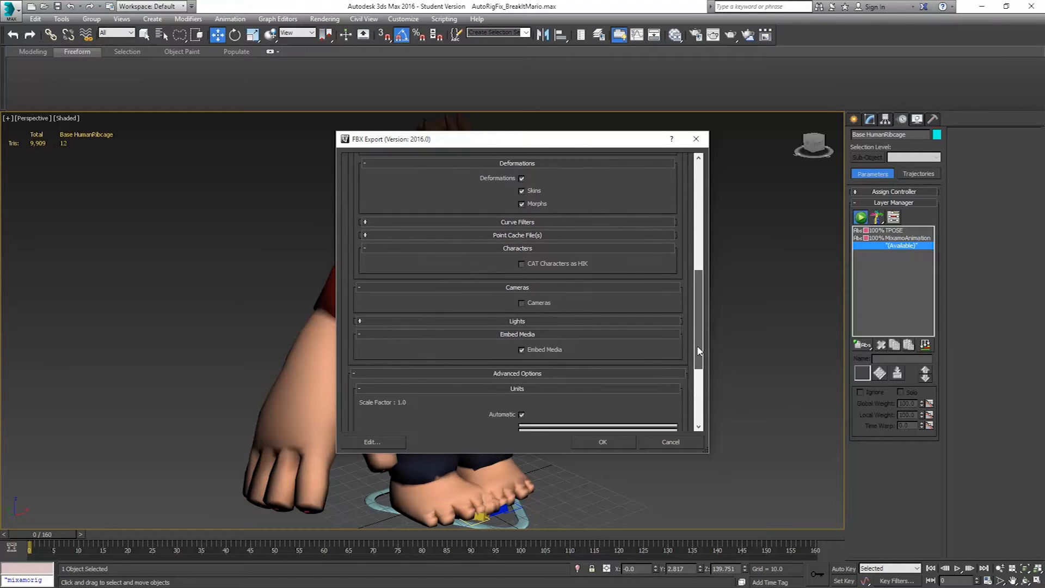
scroll(down, 3)
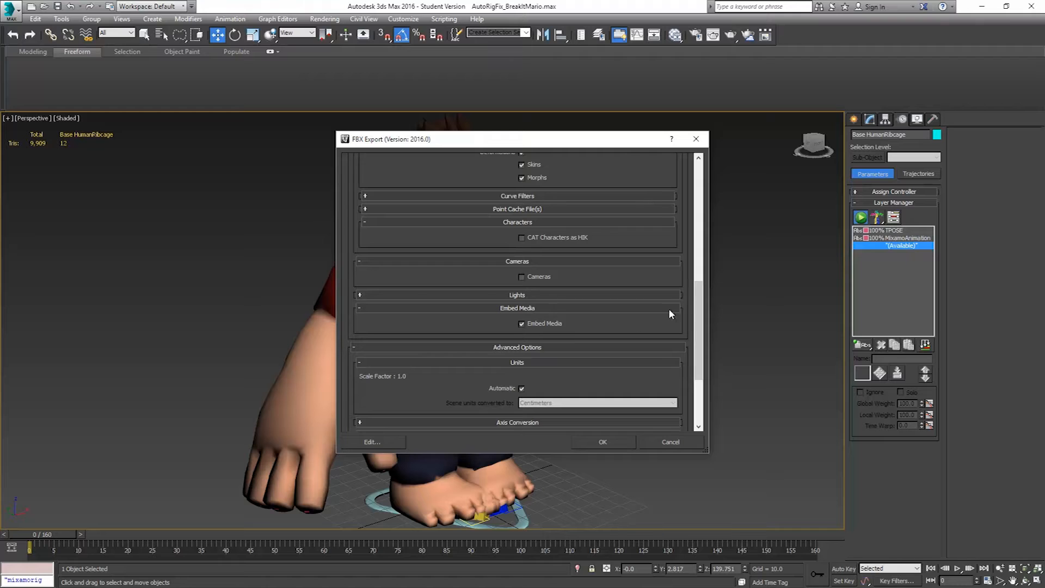
scroll(up, 3)
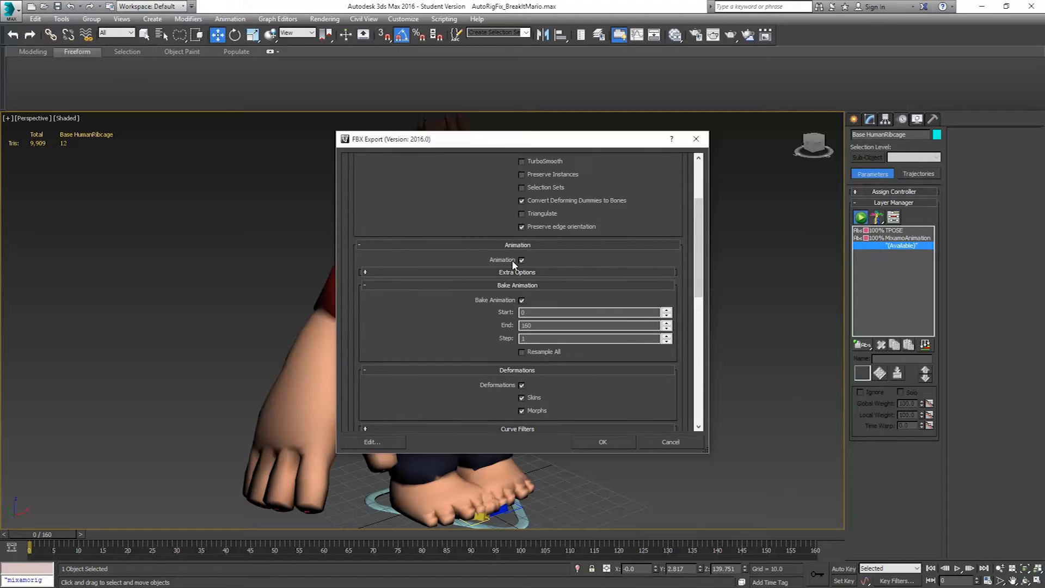
click(601, 441)
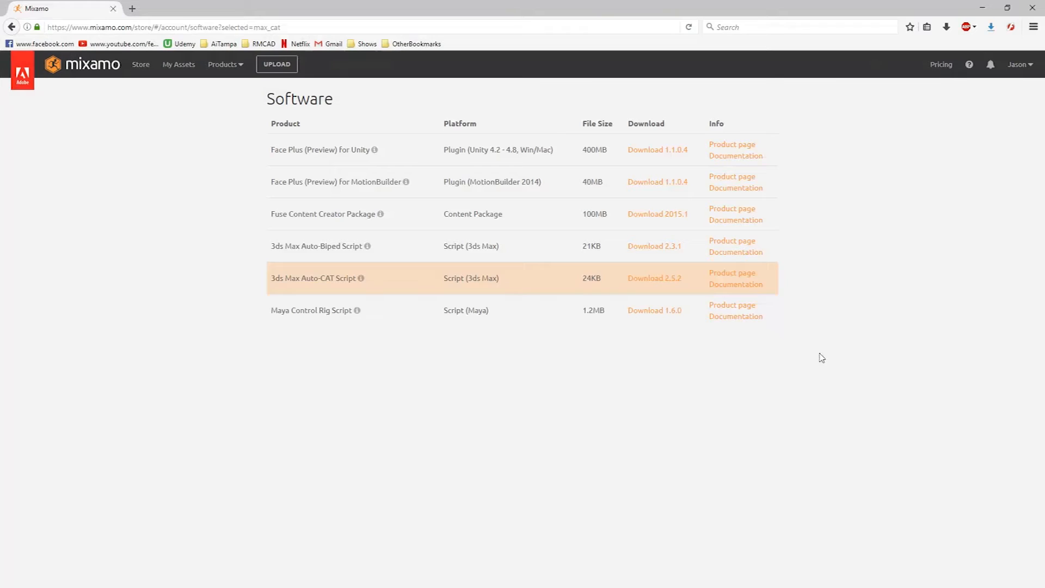
mouse_move(162, 127)
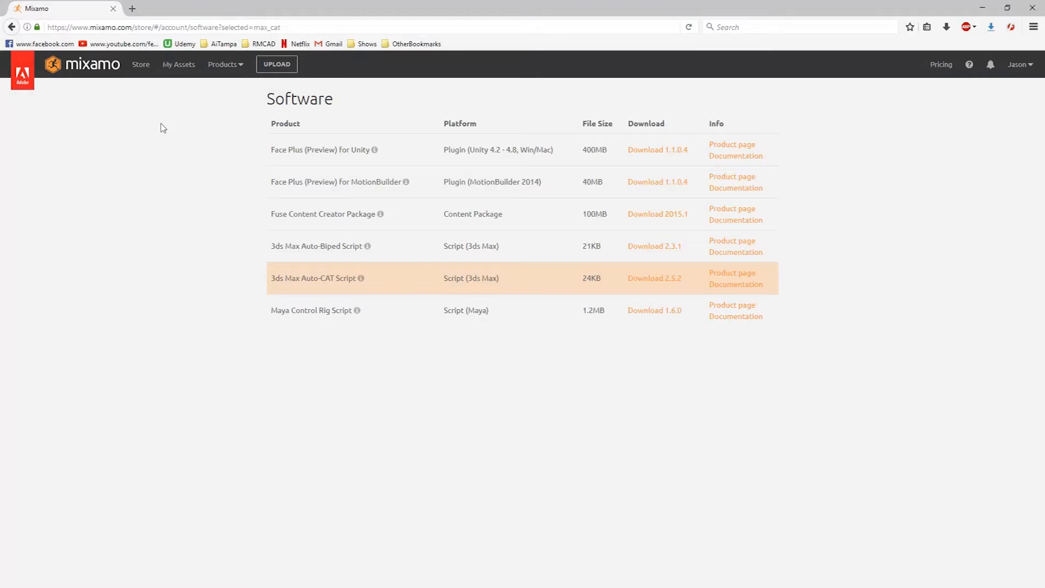
mouse_move(277, 64)
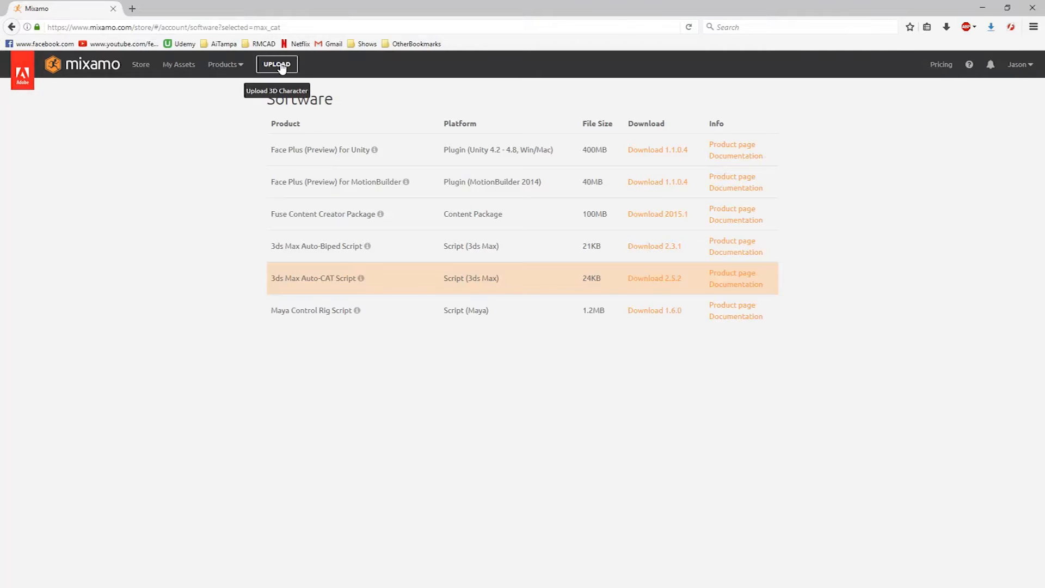
Step: Upload the exported BreakItMario_CAT FBX to Mixamo through the Upload Character window
click(224, 64)
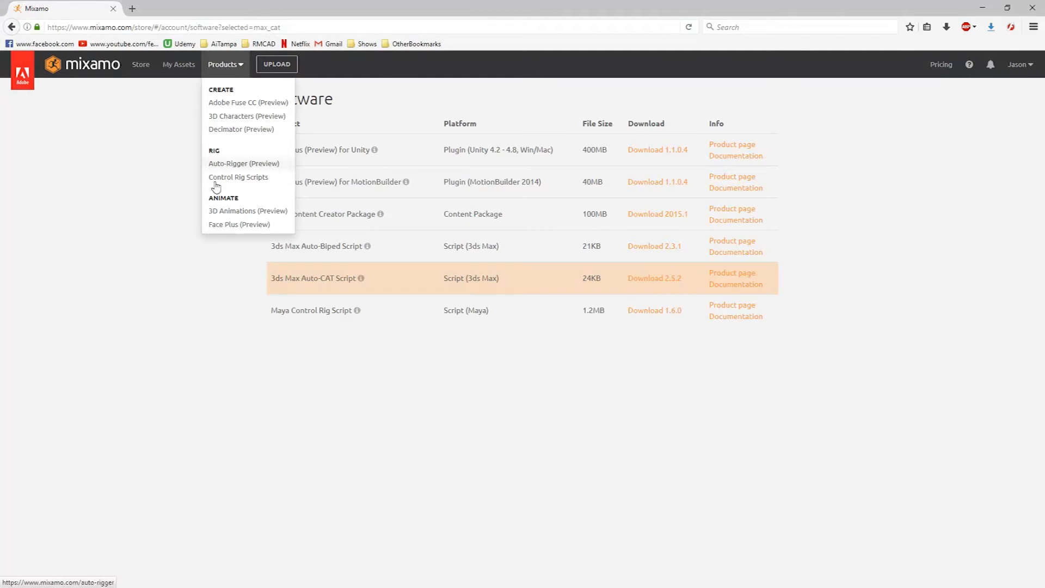
mouse_move(247, 210)
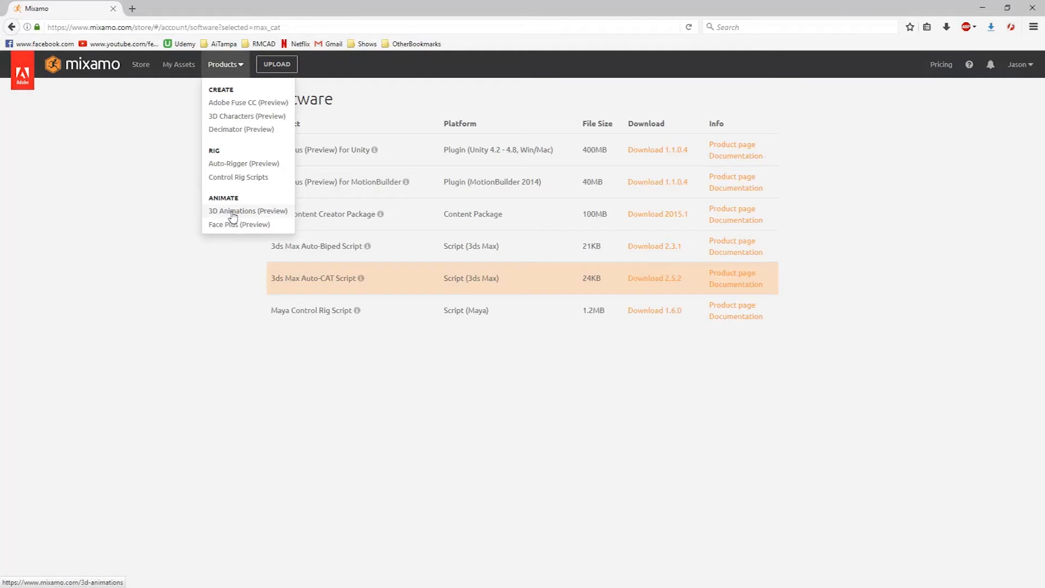
mouse_move(243, 217)
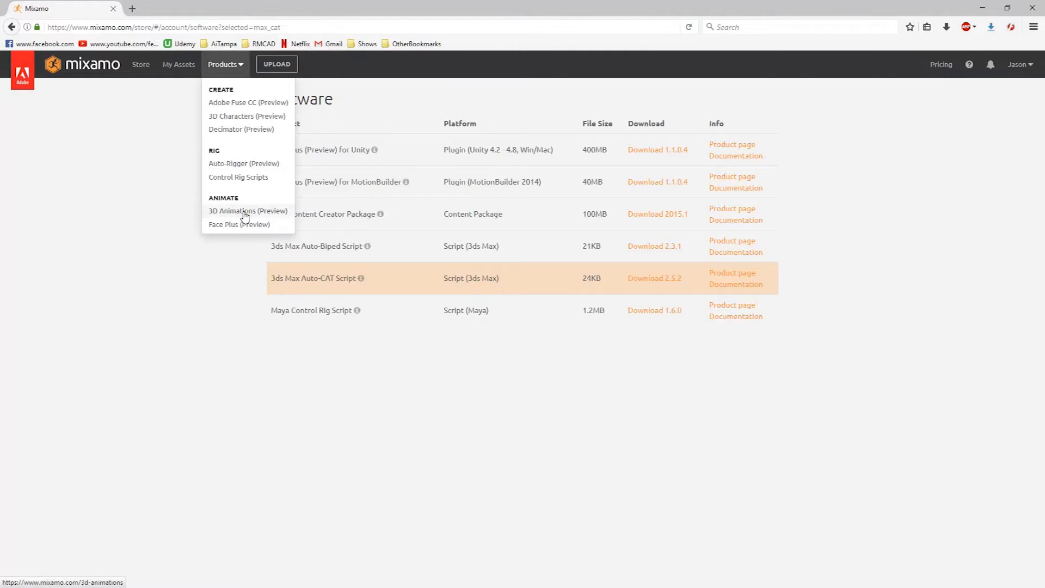
click(275, 64)
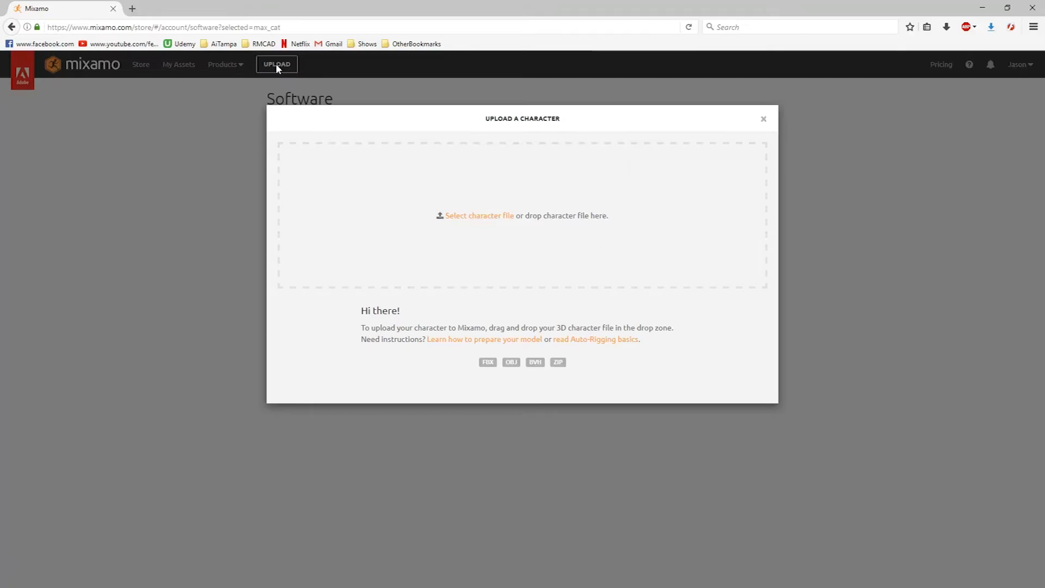
mouse_move(378, 238)
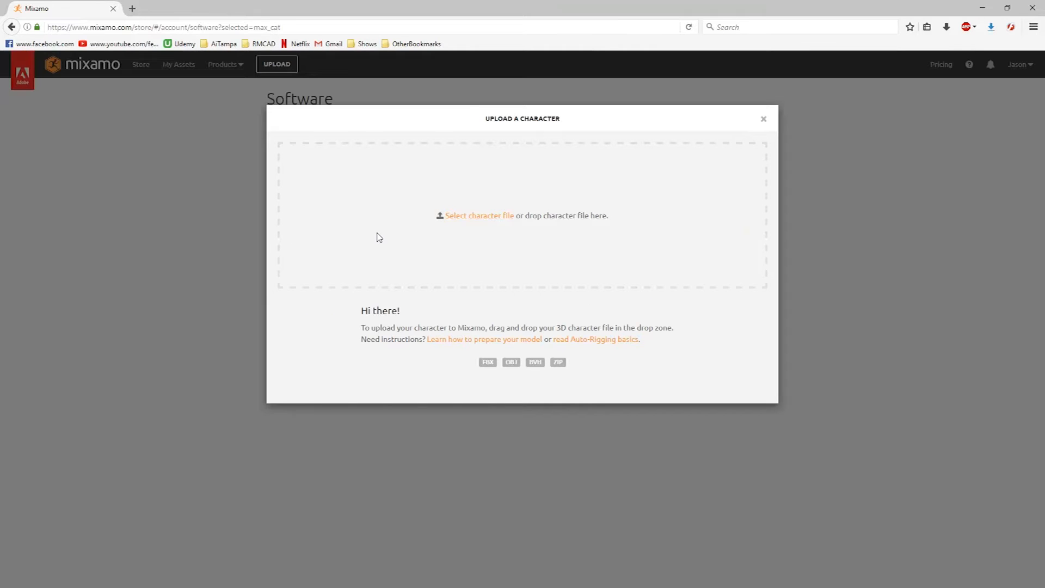
click(479, 216)
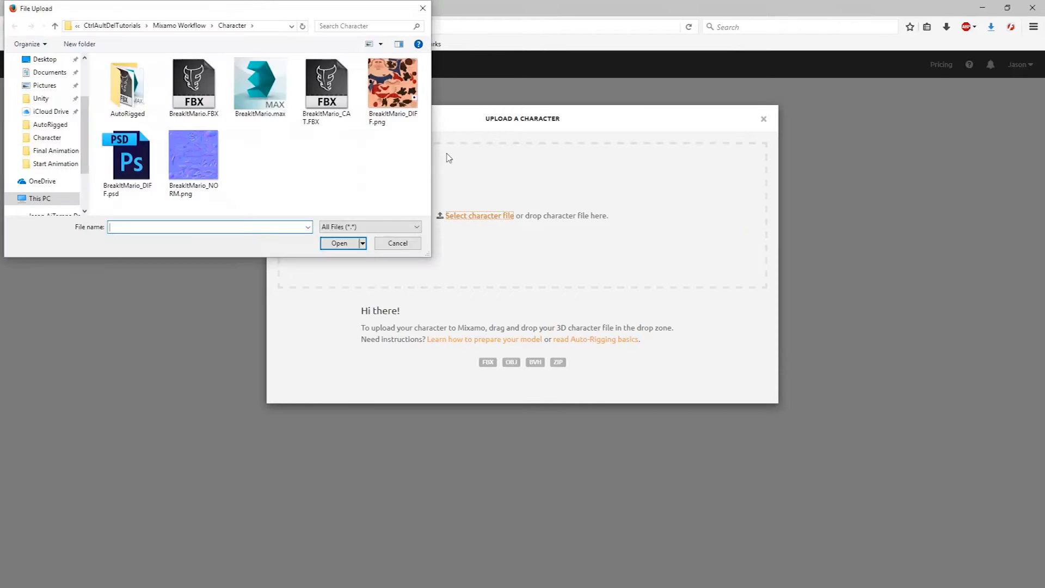
click(327, 82)
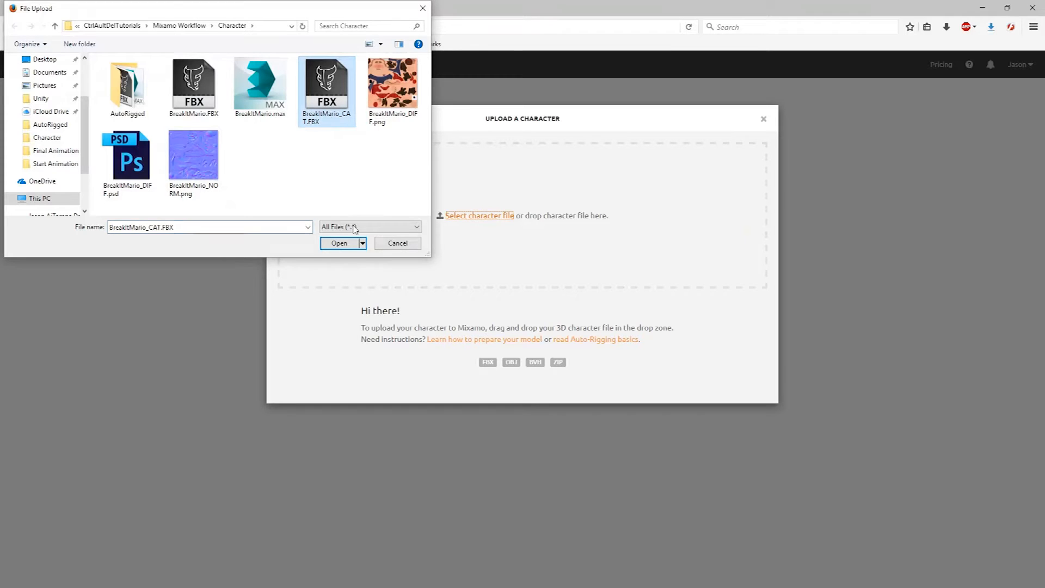
click(339, 243)
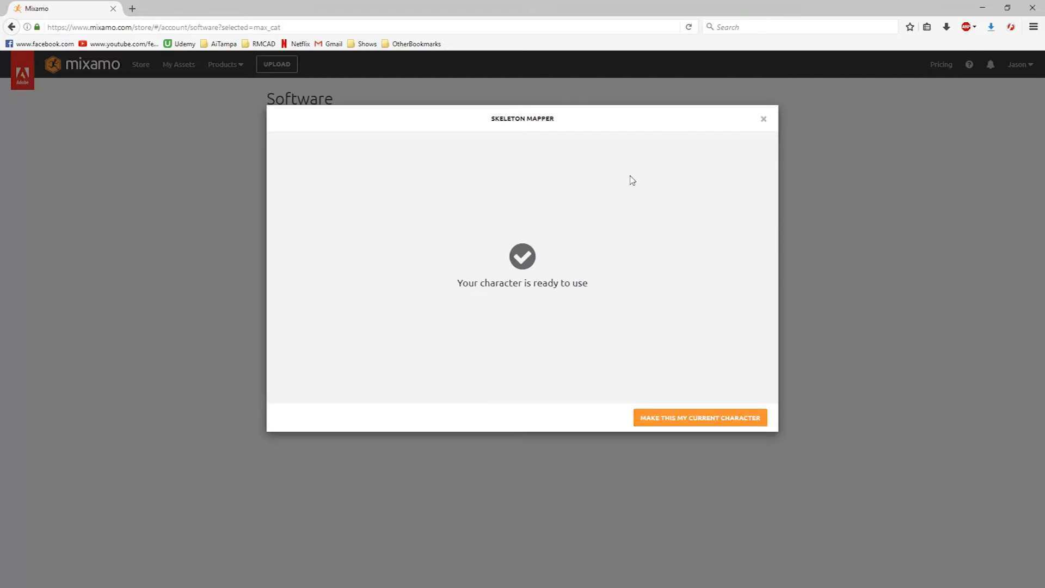
mouse_move(625, 331)
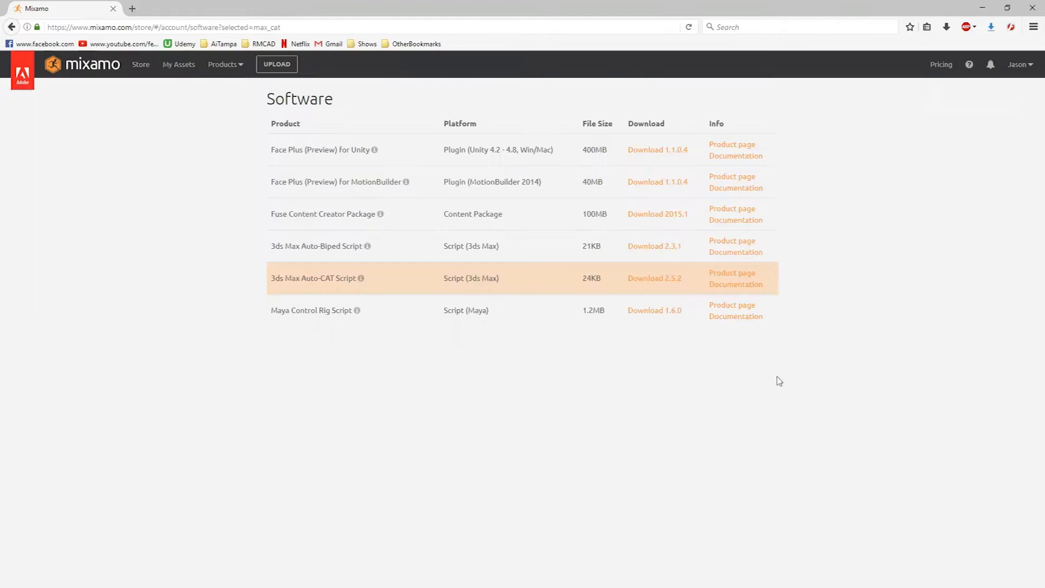
mouse_move(238, 161)
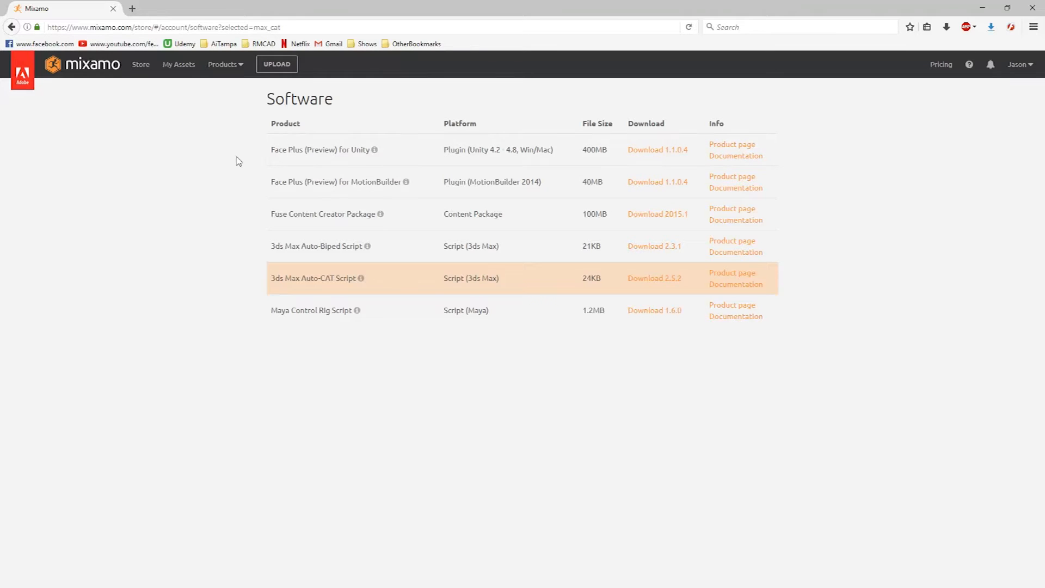
Step: In My Assets delete the old BreakitMario character and open BreakitMario_CAT in the preview
click(177, 64)
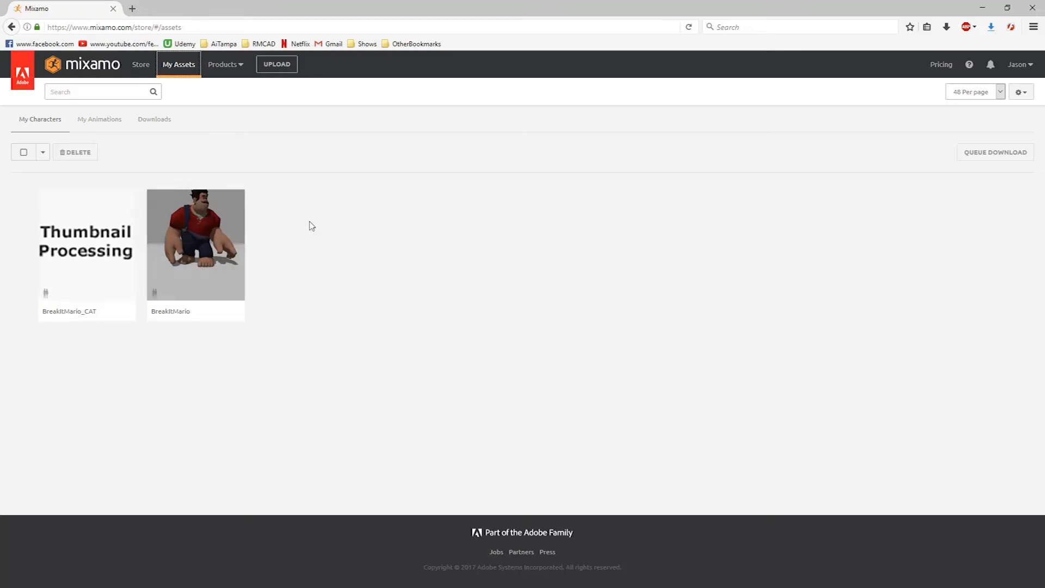
mouse_move(76, 269)
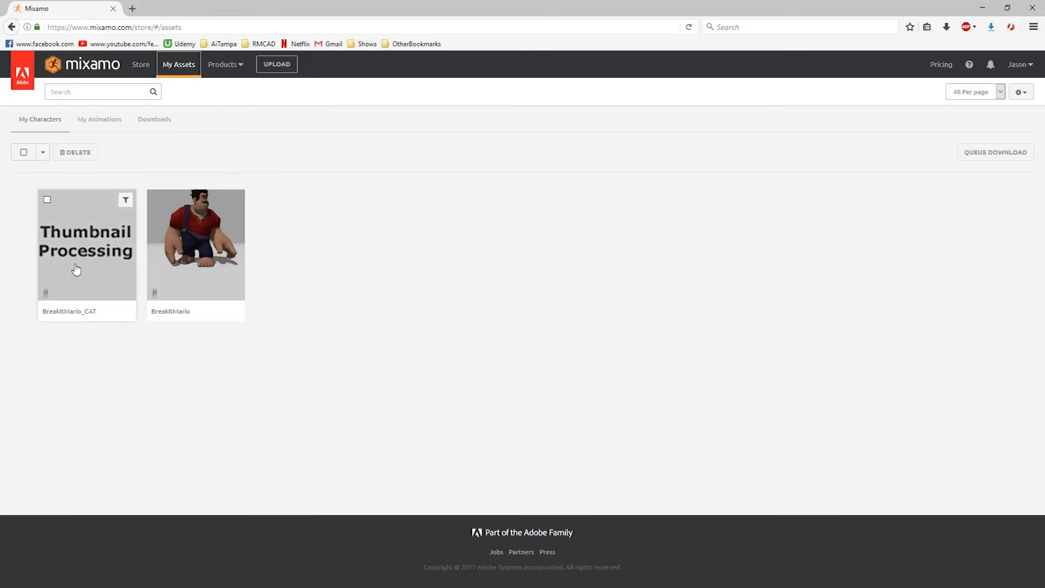
mouse_move(155, 200)
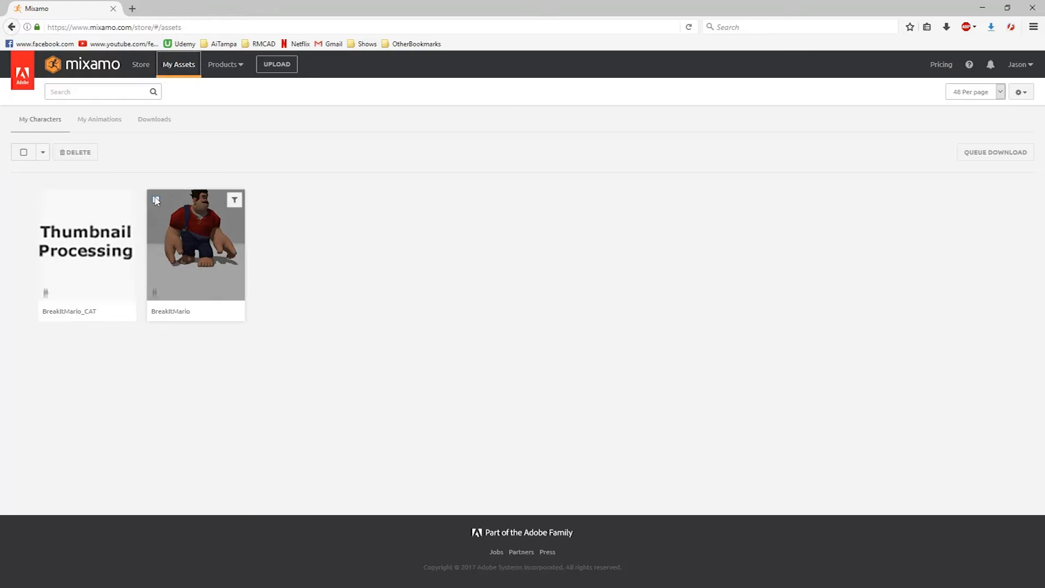
click(156, 200)
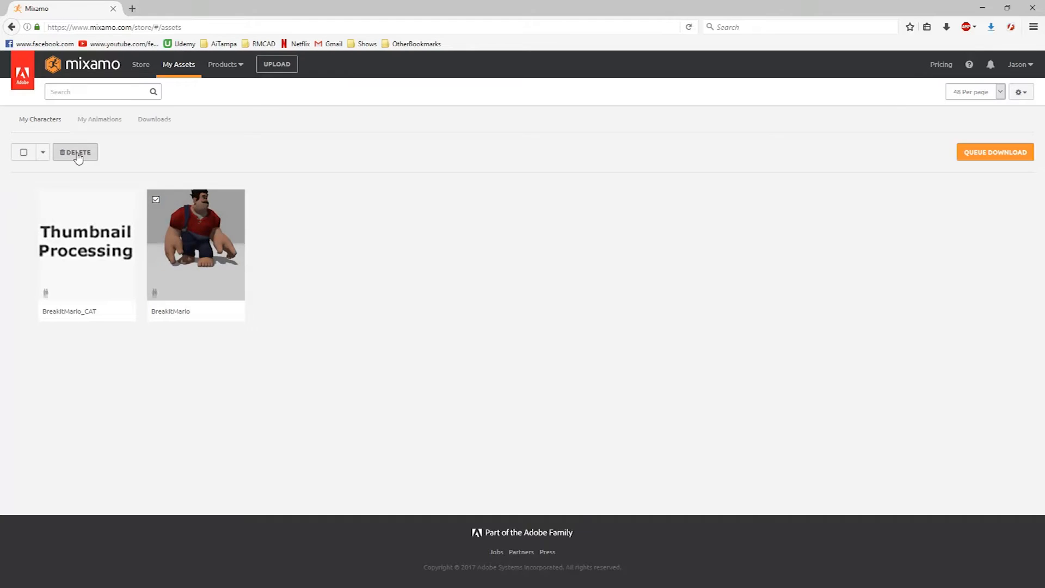
click(75, 152)
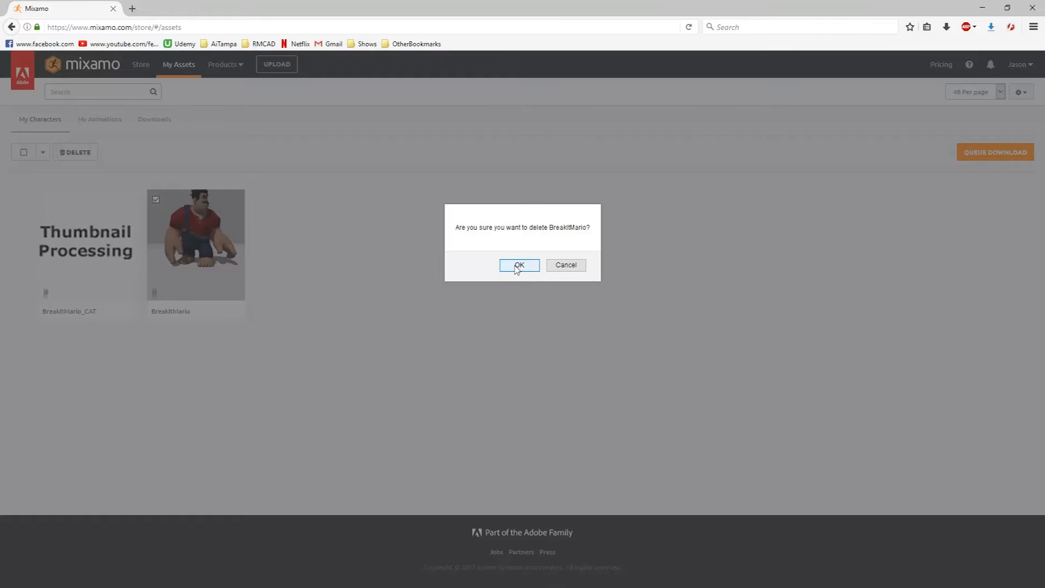
click(519, 264)
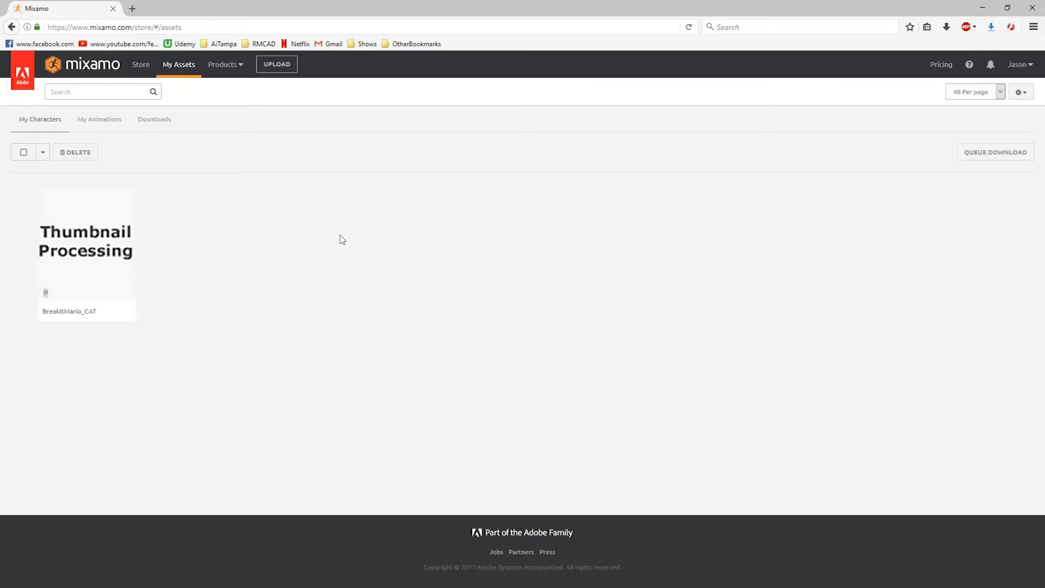
mouse_move(156, 230)
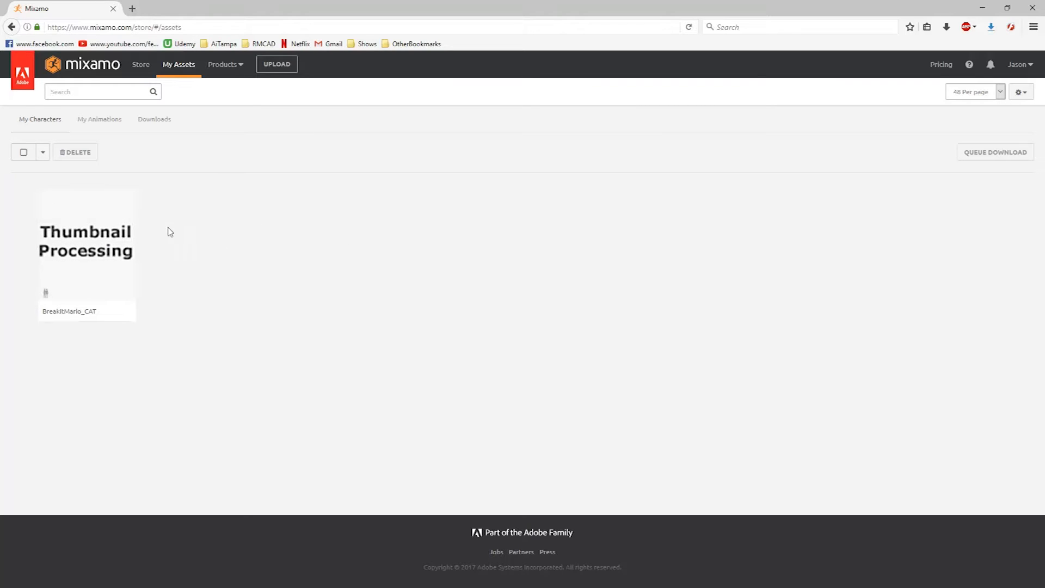
click(87, 254)
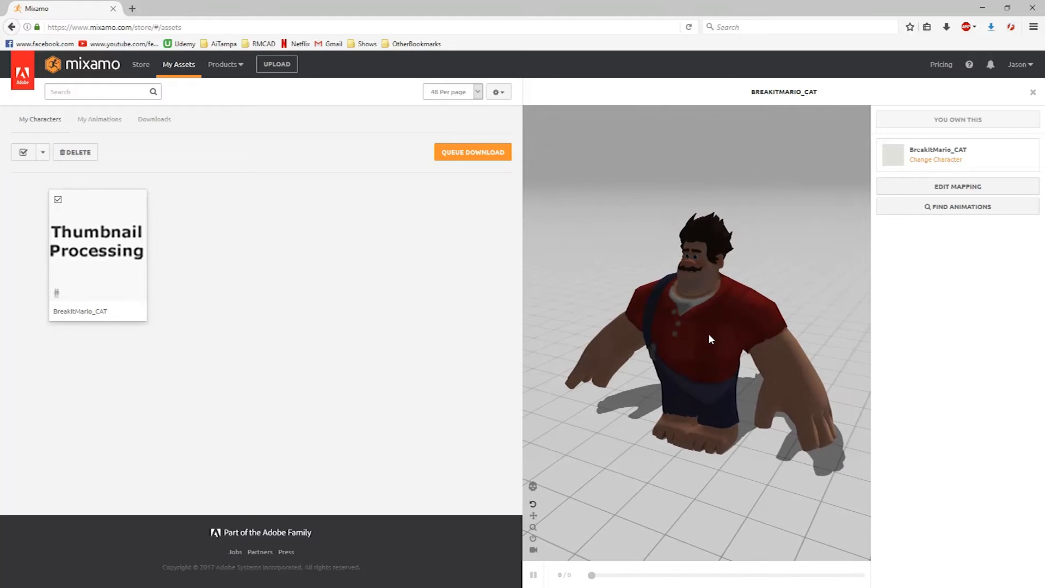
mouse_move(957, 207)
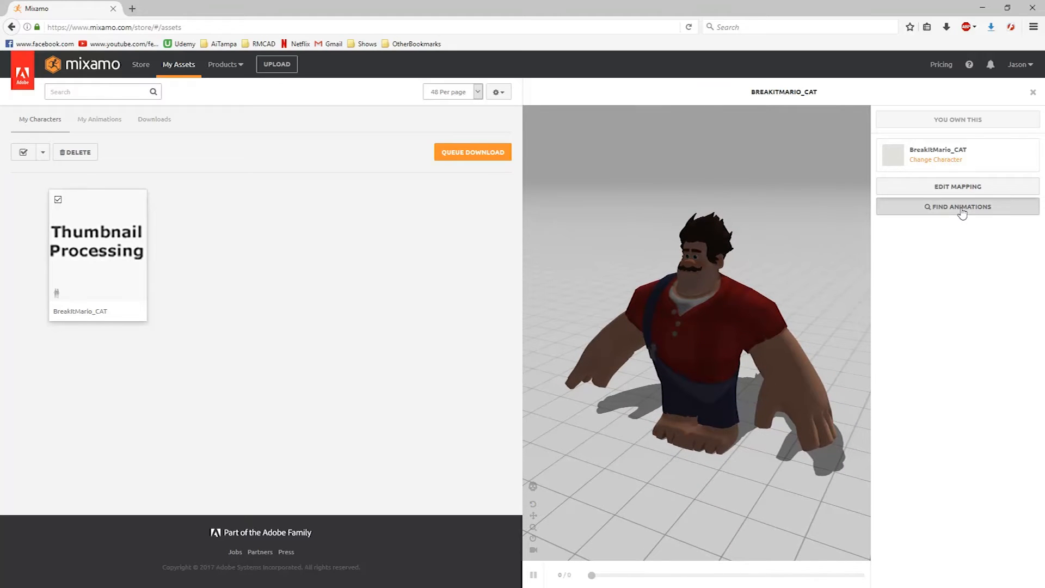
Step: Search Find Animations for 'idle' and add the Idle clip to the animation pack
click(956, 206)
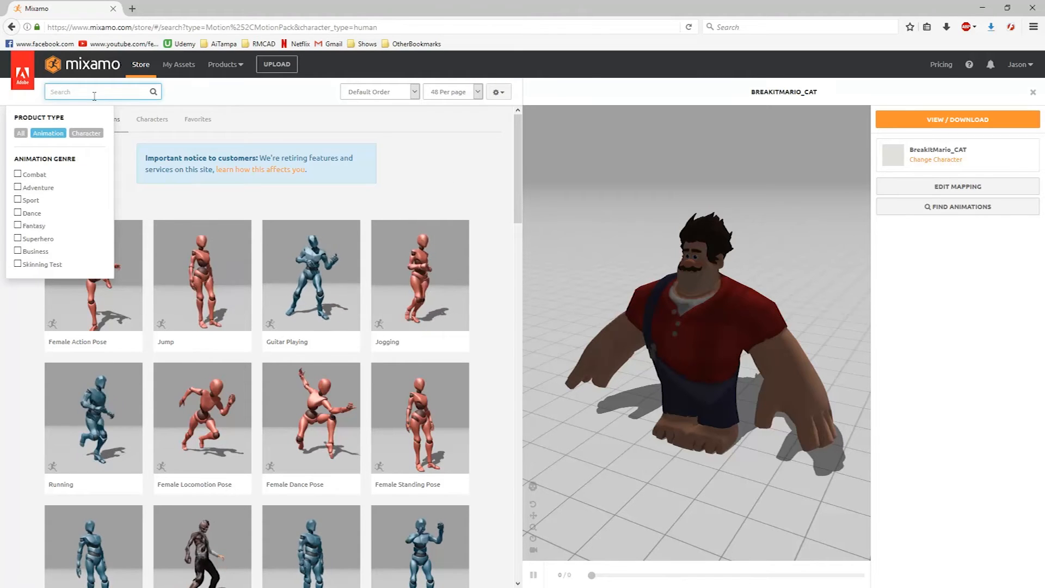
text(idle)
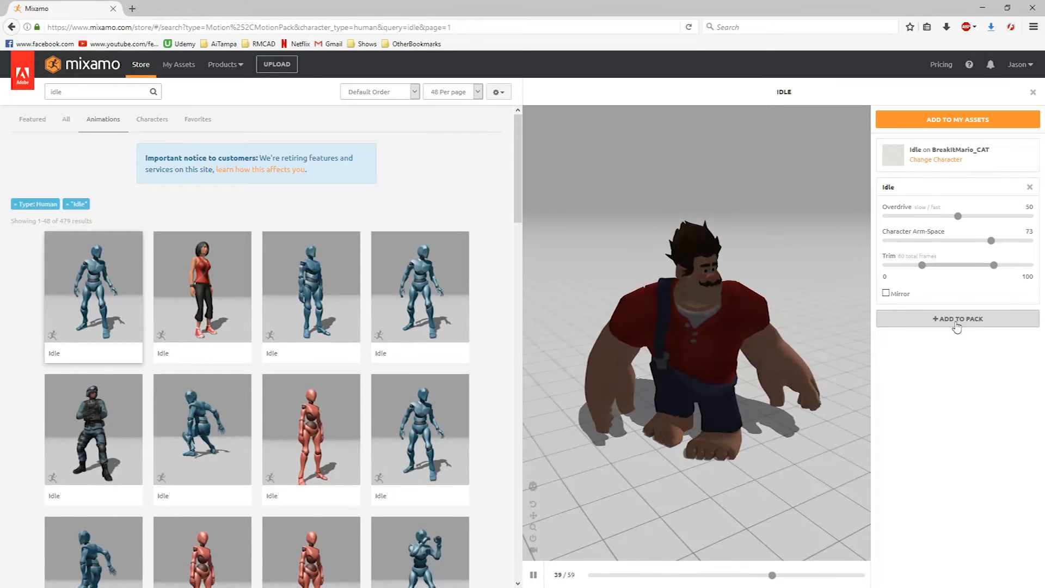
click(957, 318)
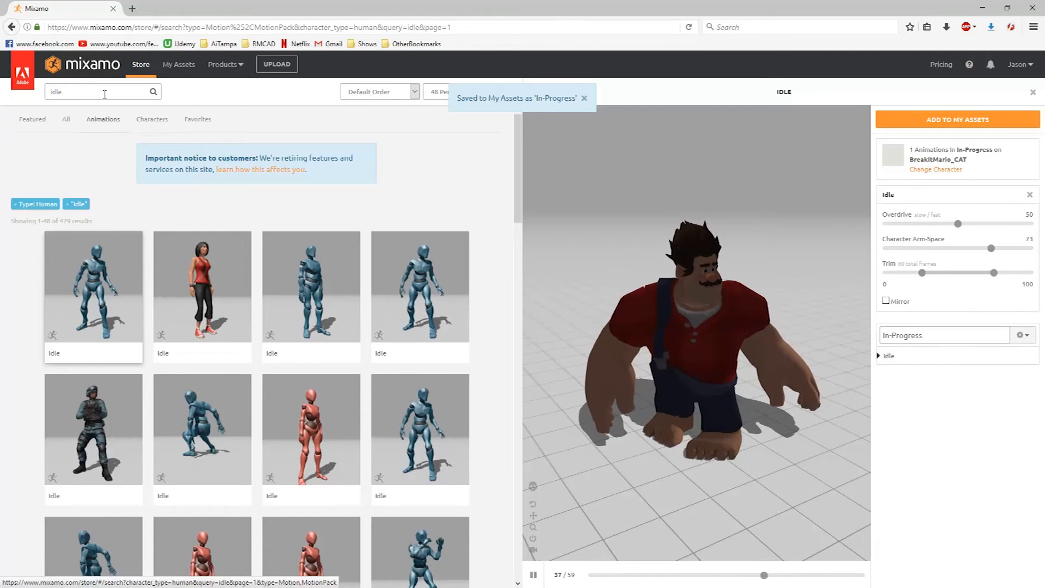
Step: Search 'walking', leave In Place off so the walk travels forward, and add Walking to the pack
click(102, 91)
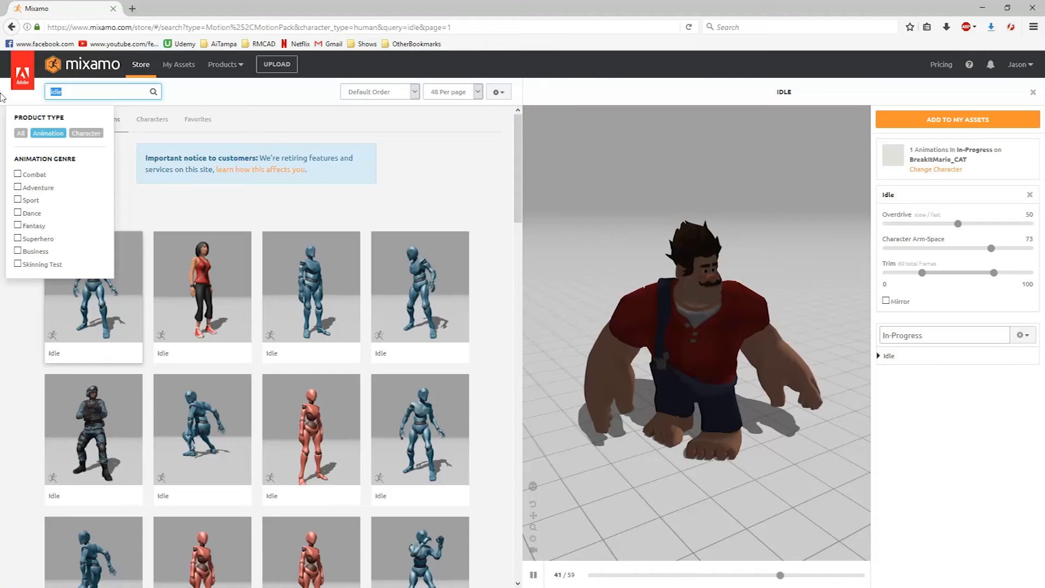
text(walking)
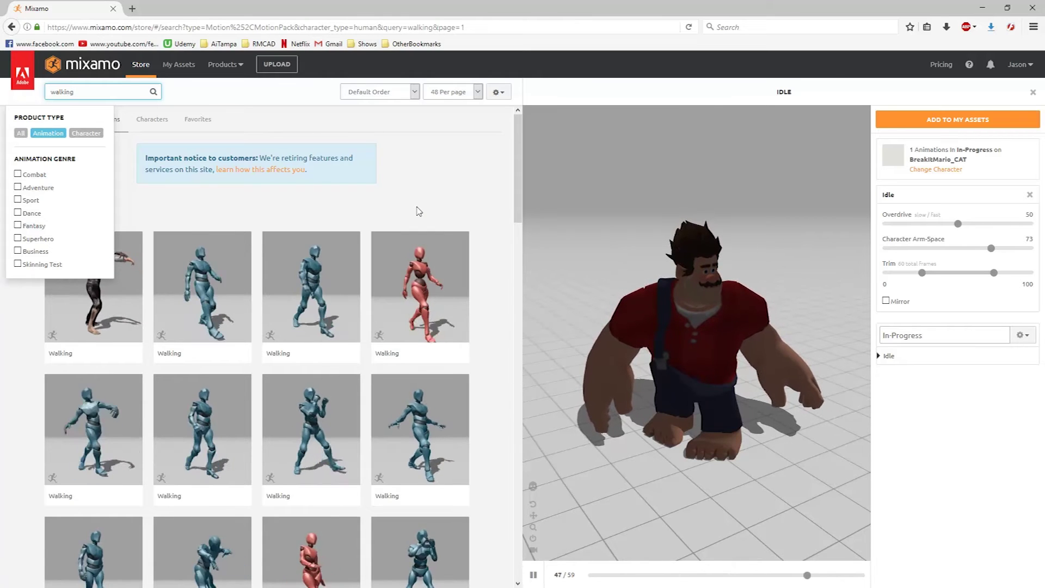
mouse_move(331, 294)
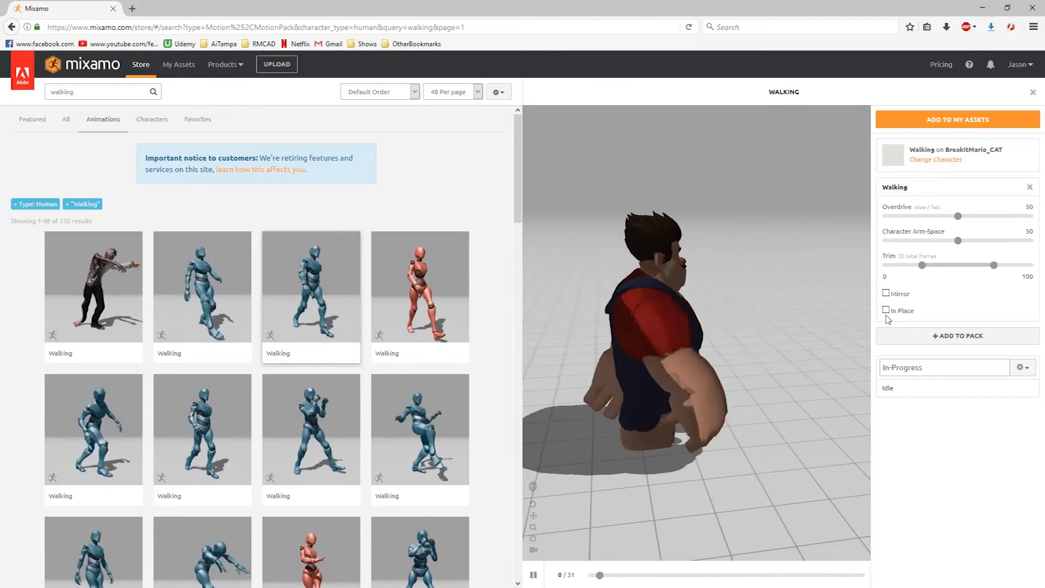
click(886, 310)
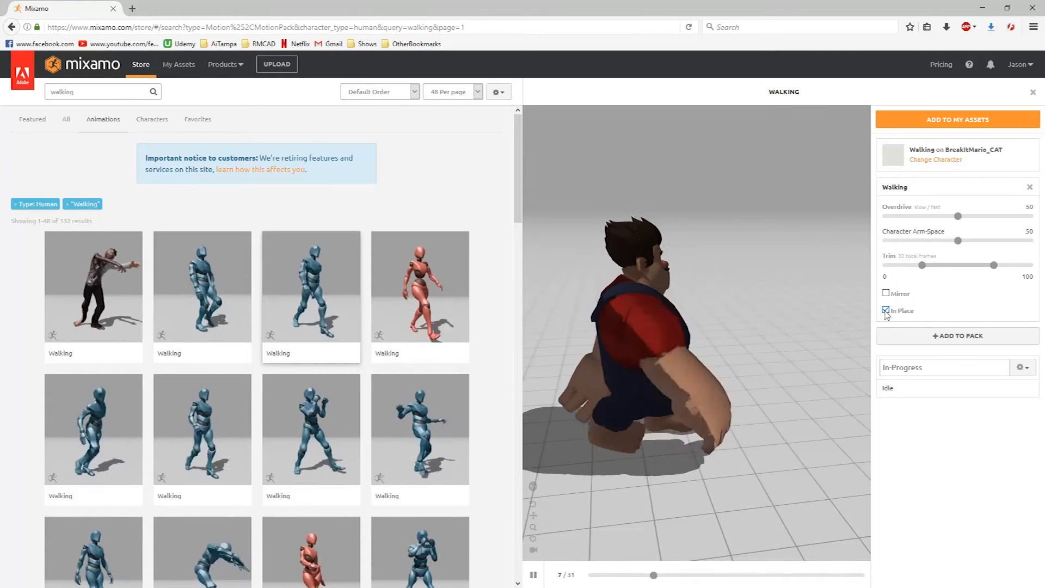
click(886, 310)
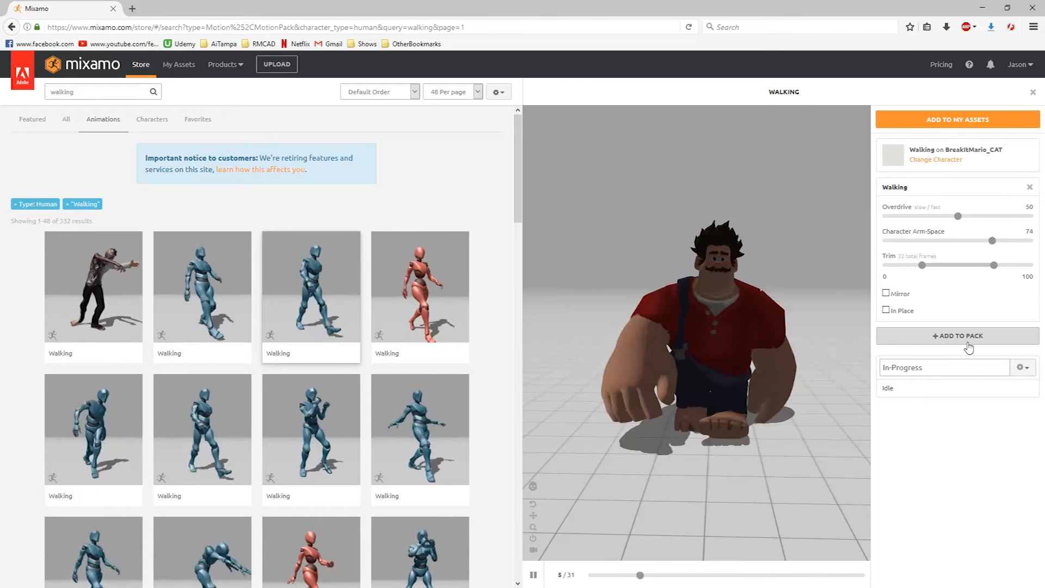
click(957, 336)
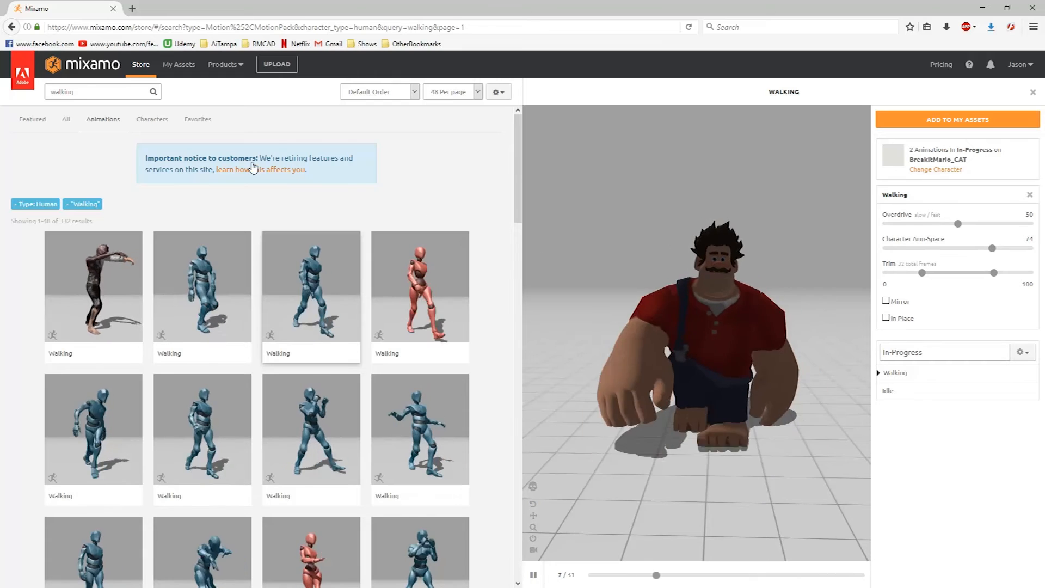
click(101, 92)
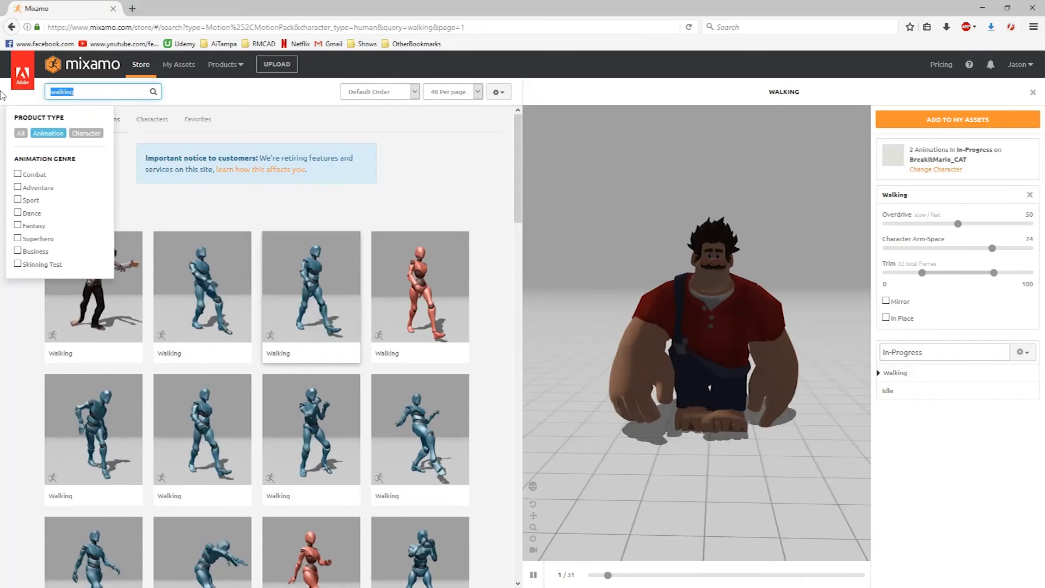
text(running)
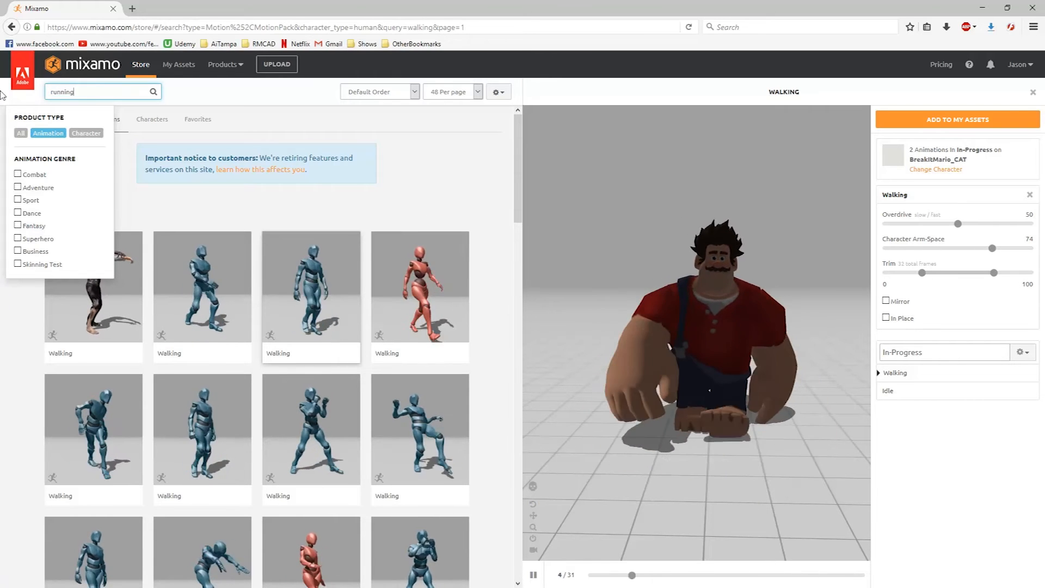
key(Return)
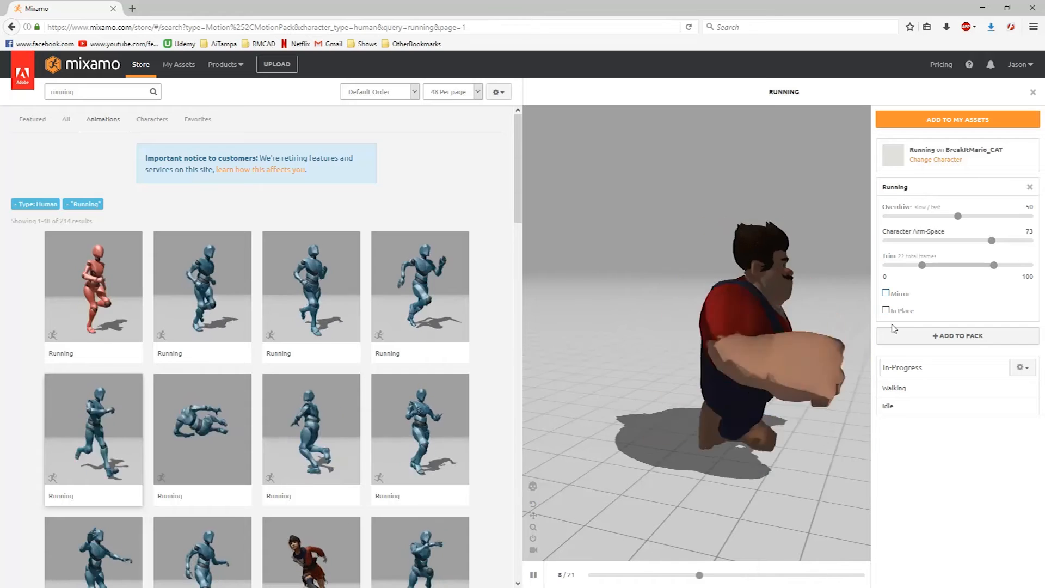
click(957, 335)
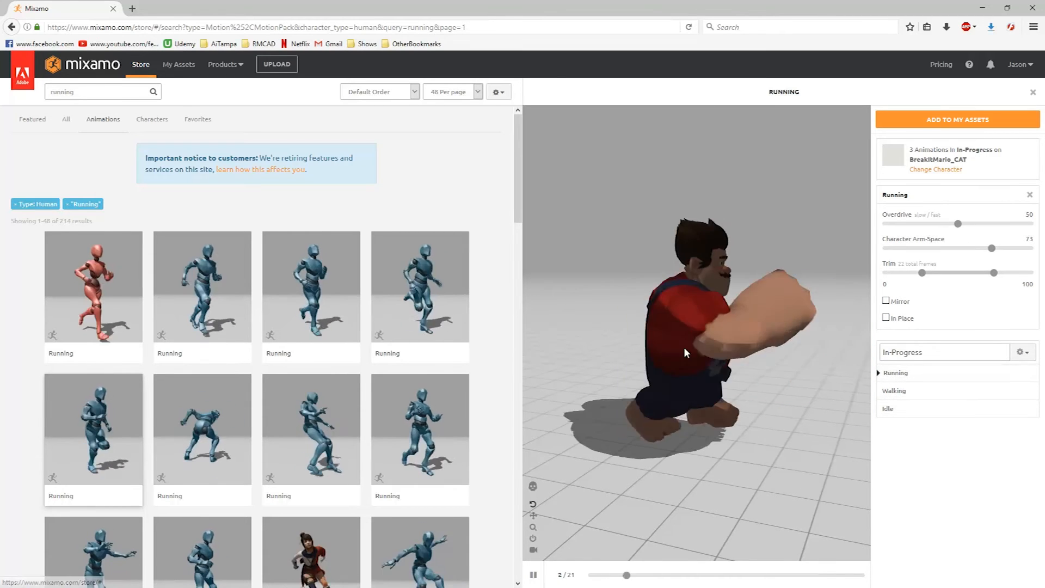
click(100, 92)
text(attack)
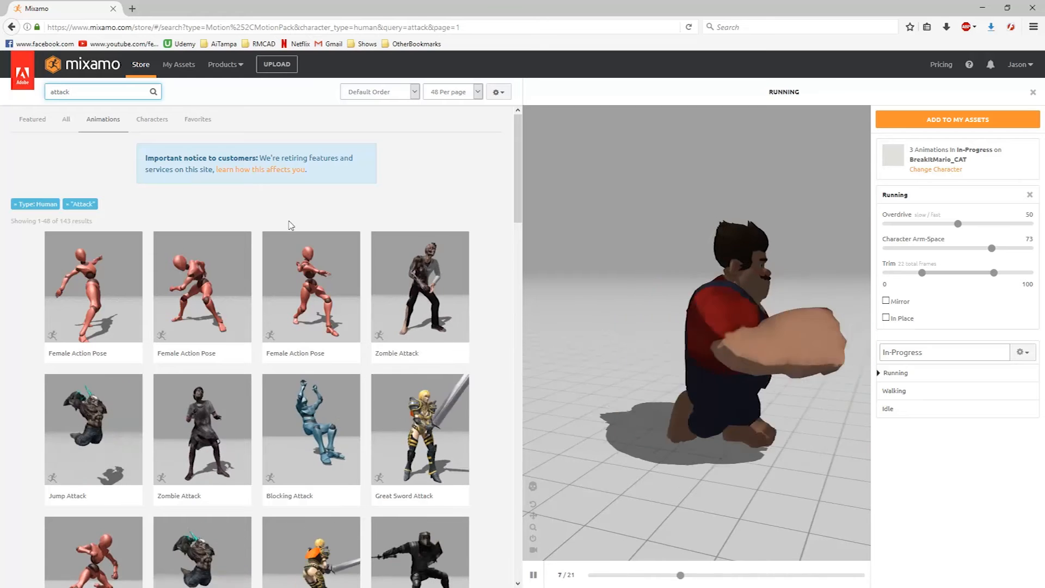
mouse_move(110, 426)
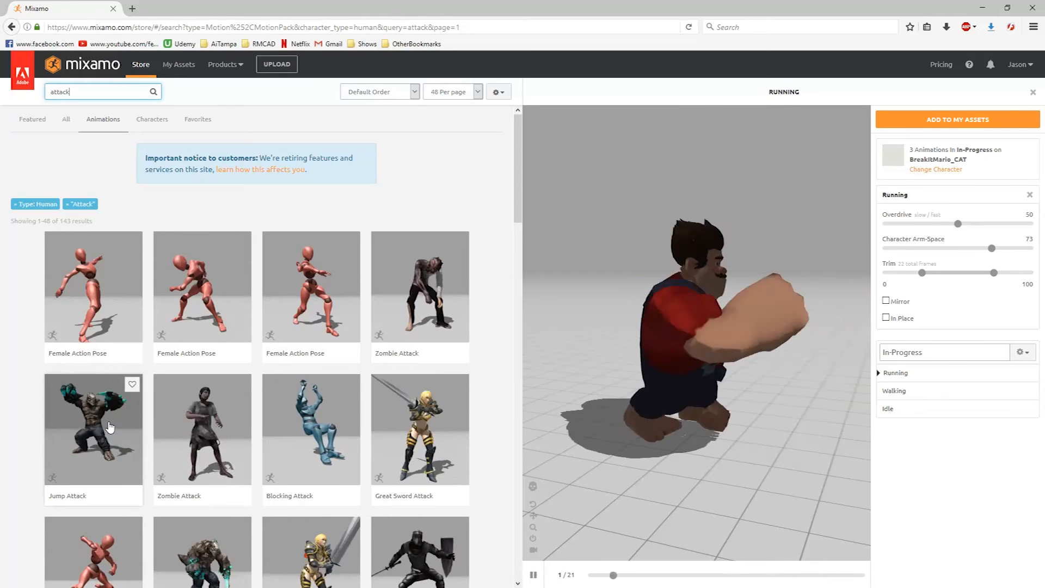
scroll(down, 3)
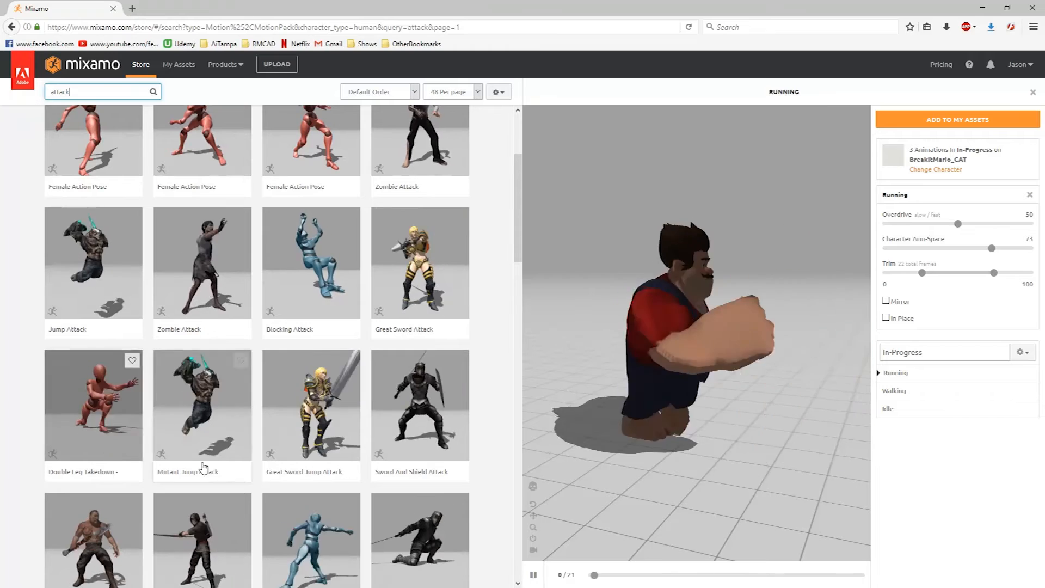
scroll(down, 3)
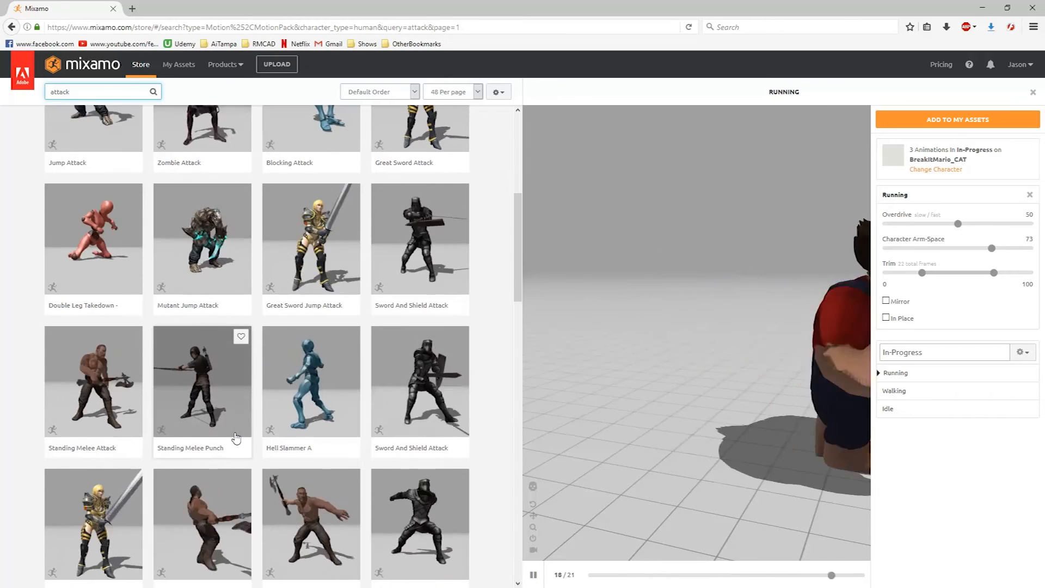
scroll(down, 3)
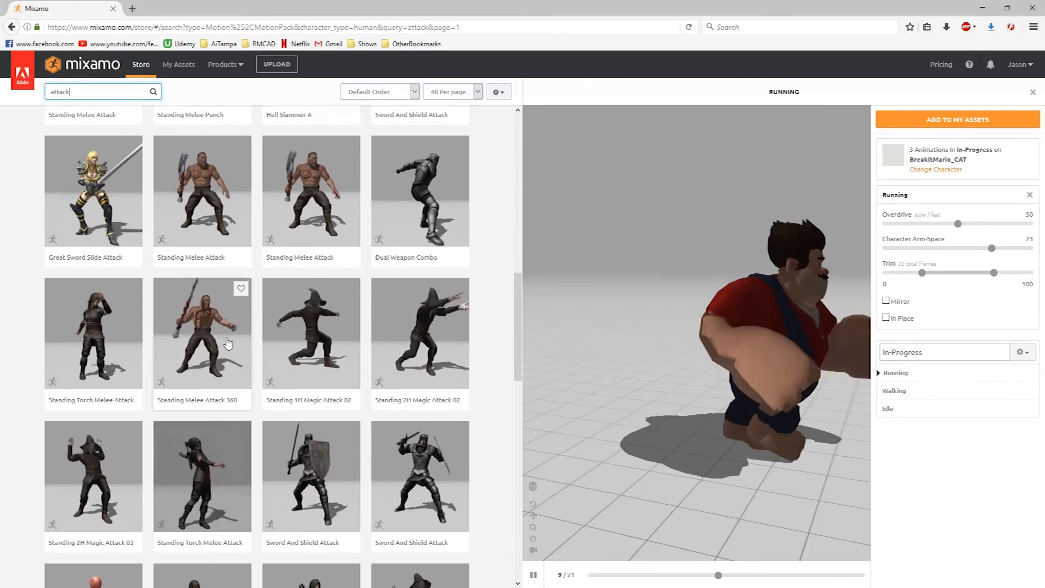
scroll(down, 3)
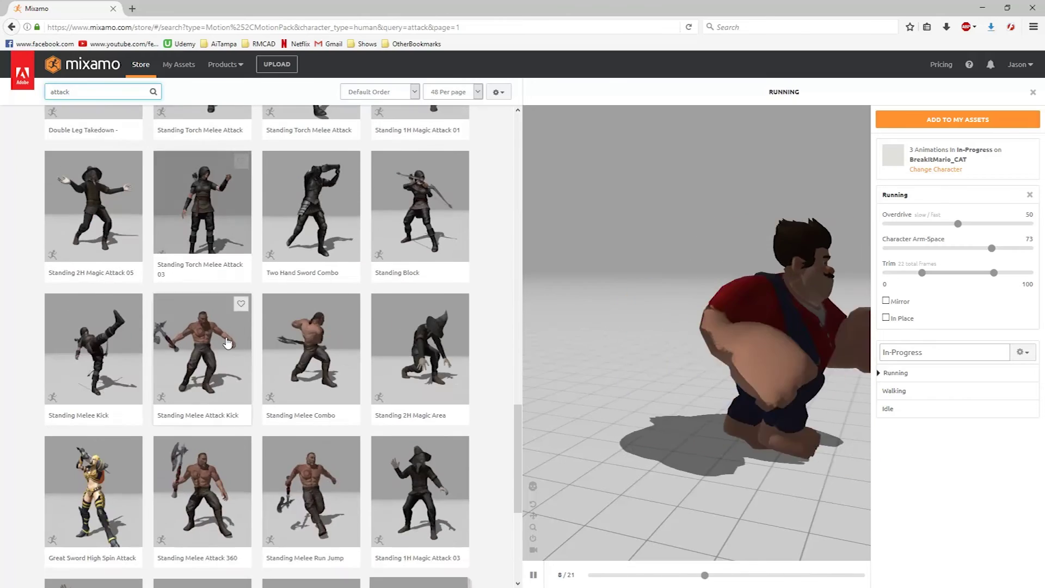
scroll(down, 3)
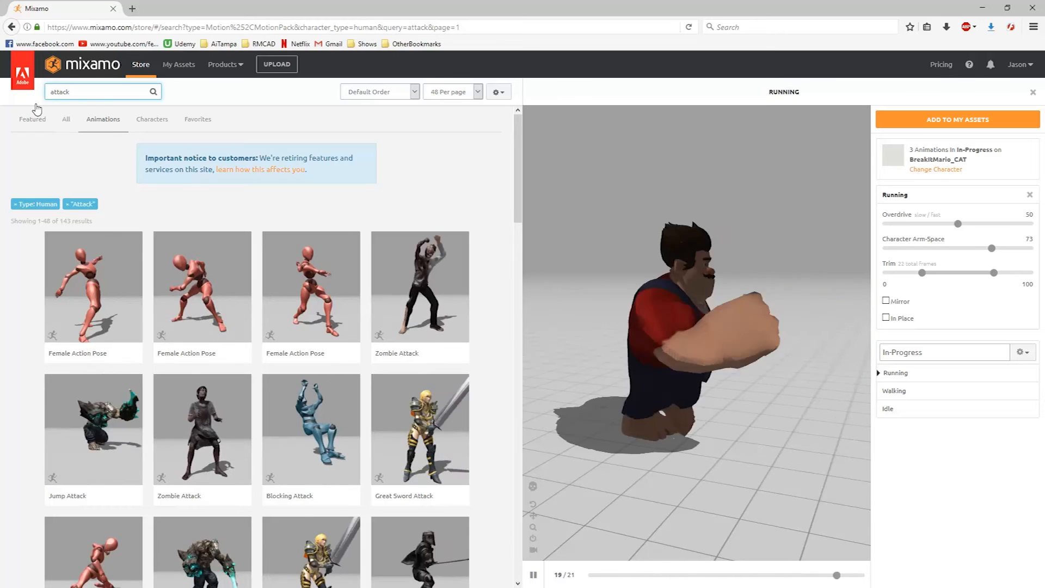
Step: Search 'mut', preview Mutant Swiping on Ralph and add it to the animation pack
click(100, 92)
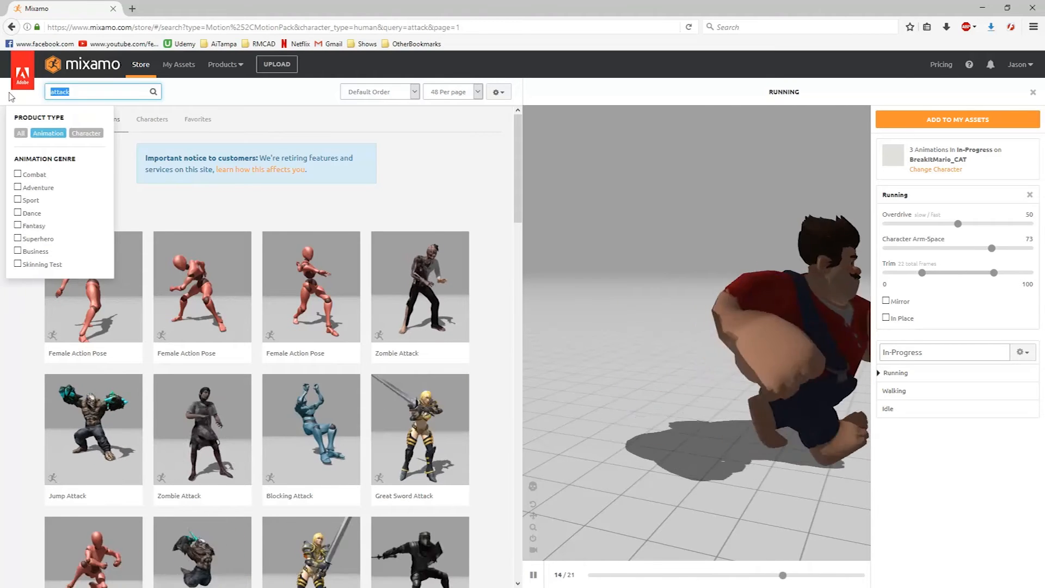
text(mutant)
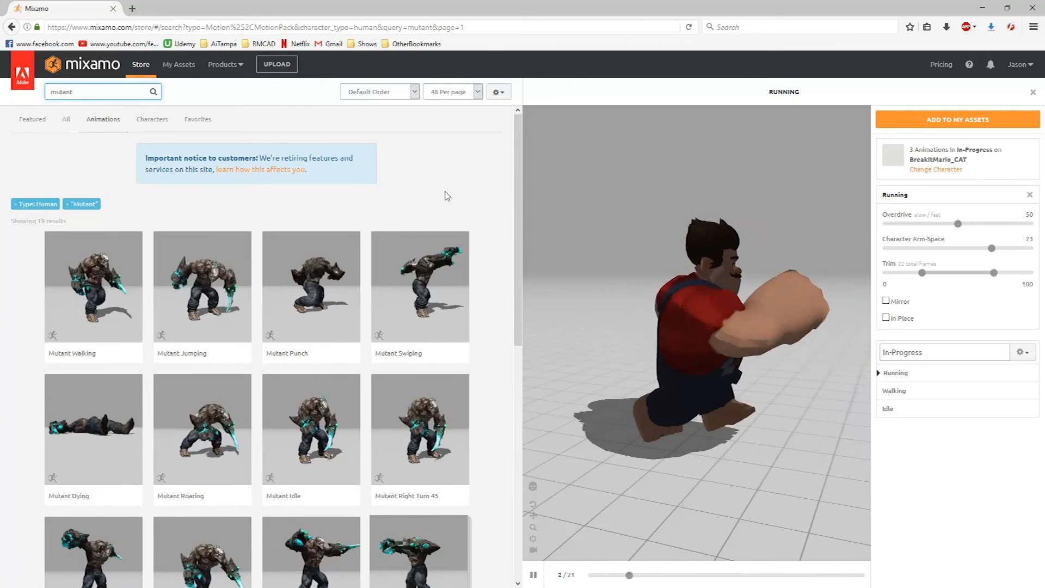
click(420, 286)
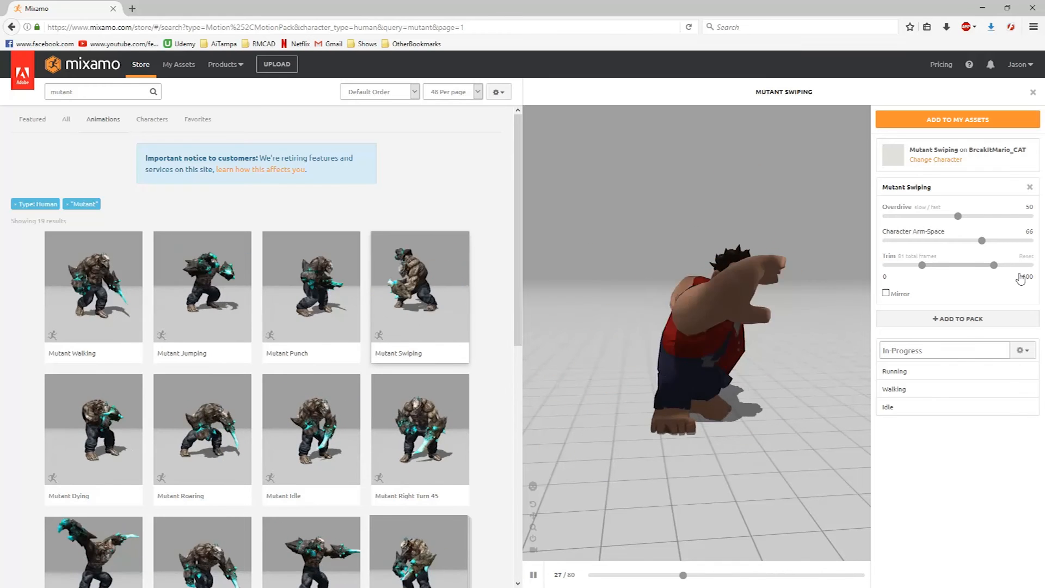
click(956, 317)
text(B)
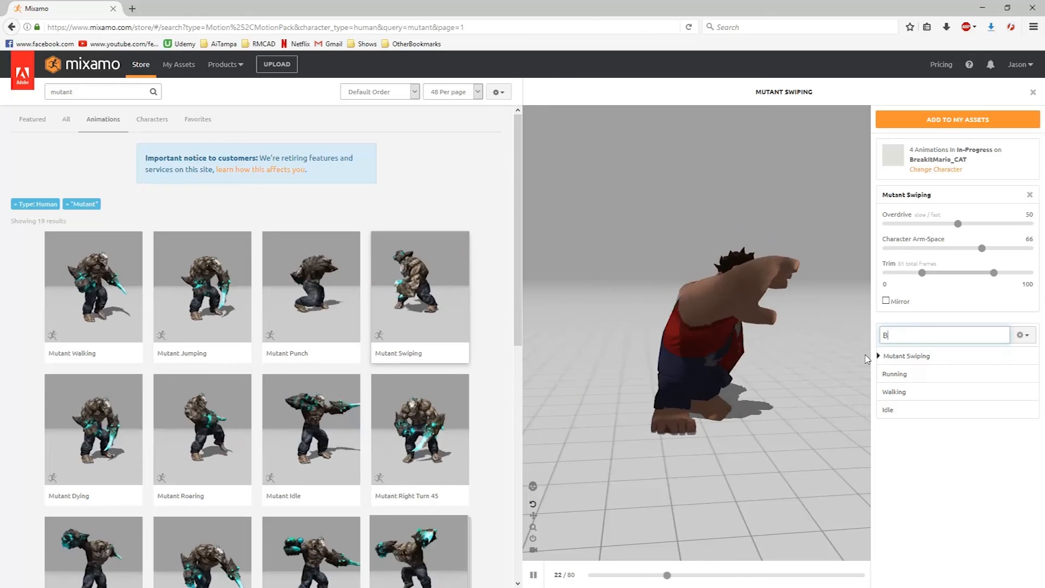
Step: Rename the pack BreakItMario_Anims, save it, and add the whole four-animation pack to My Assets
text(reakItMario_Anims)
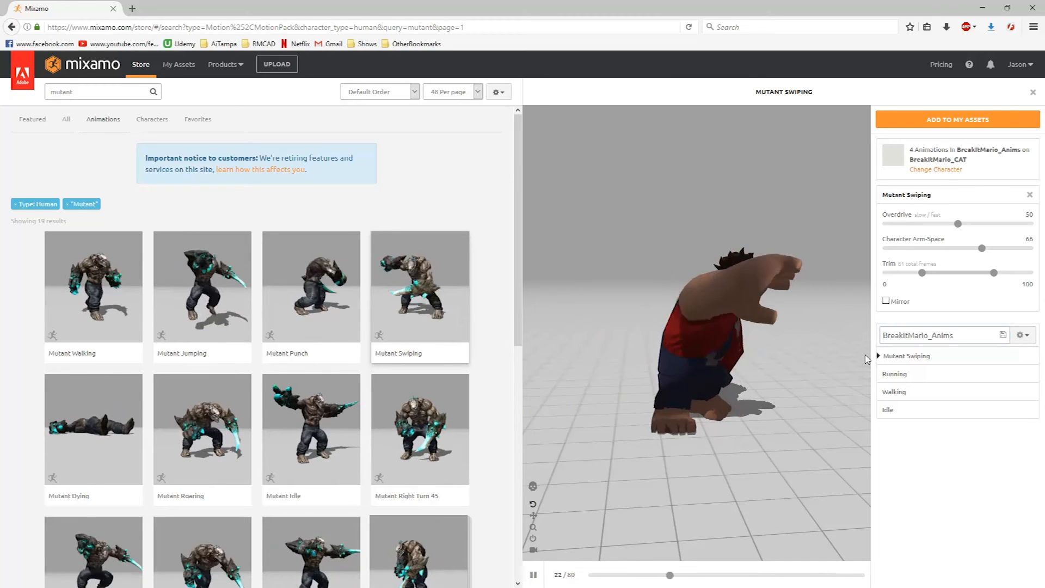
click(1023, 334)
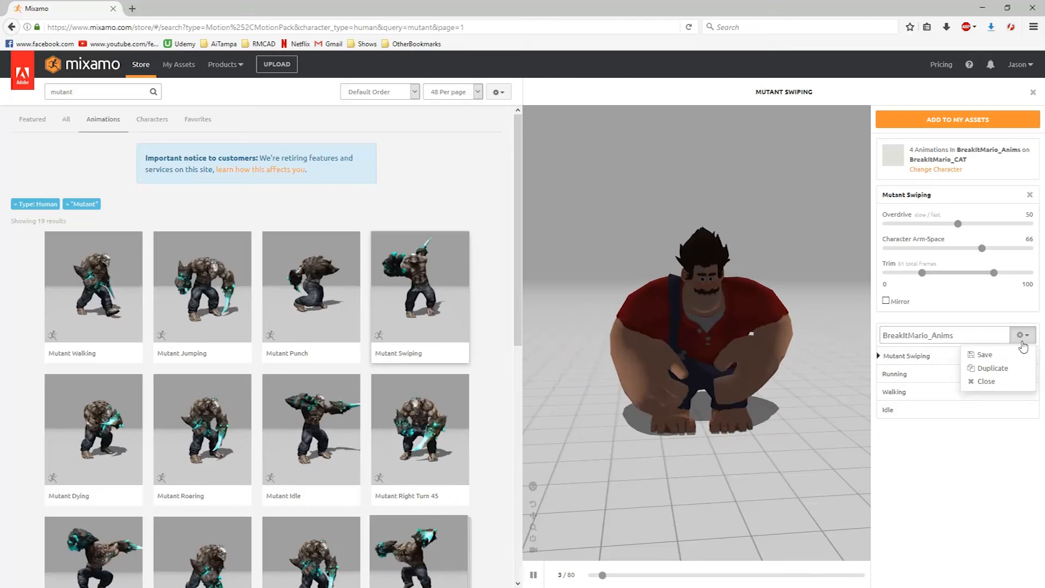
click(1018, 335)
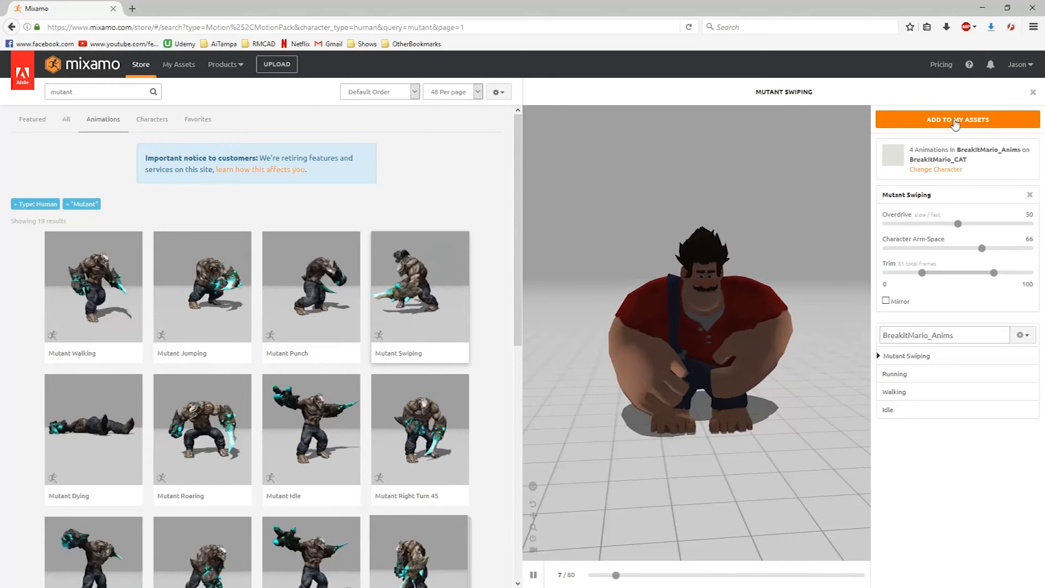
click(956, 120)
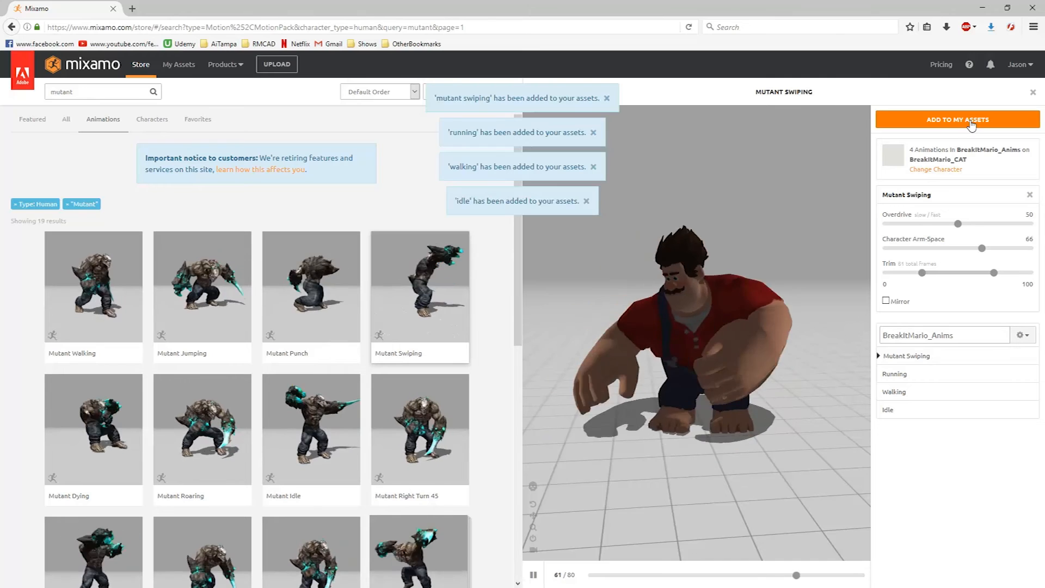
click(956, 120)
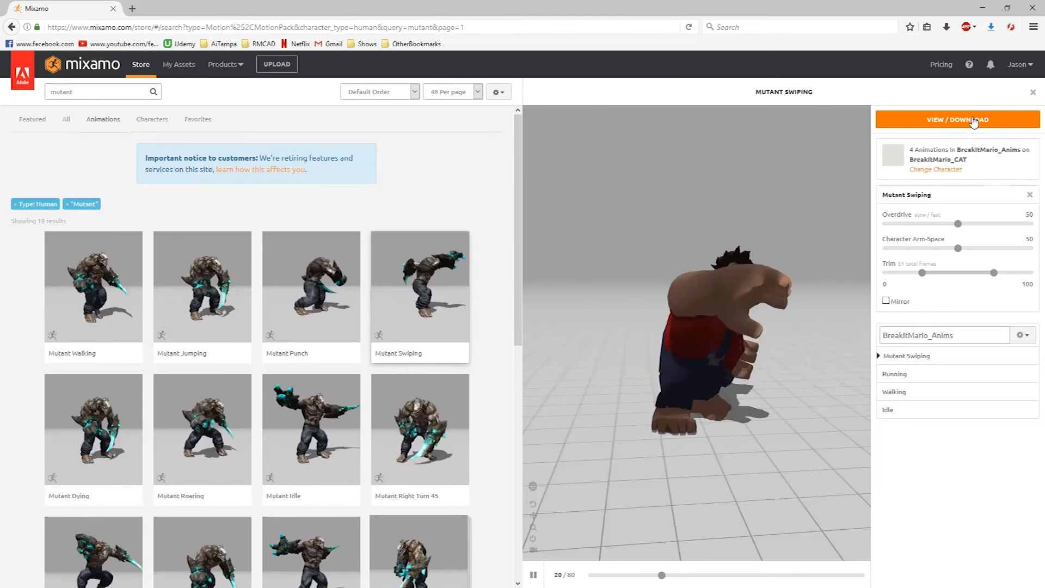
Step: Open the BreakItMario_Anims pack in My Animations and play the Running animation
click(957, 119)
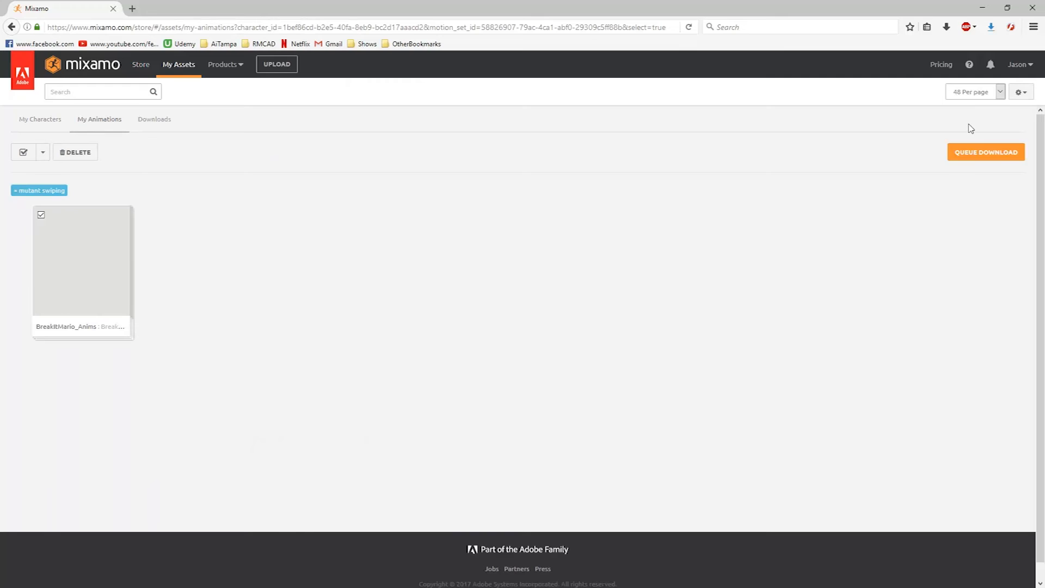
click(81, 261)
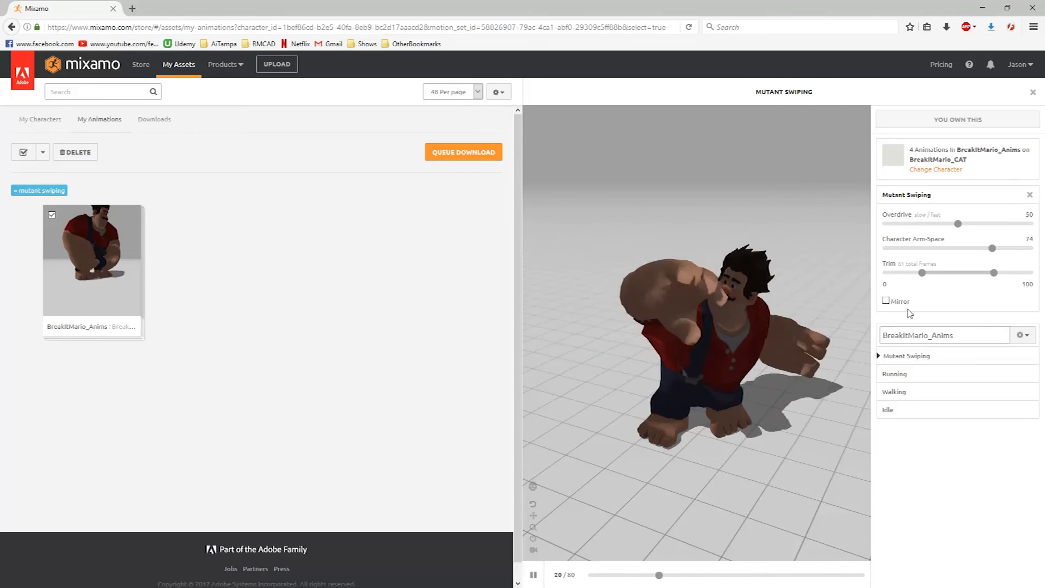
click(894, 364)
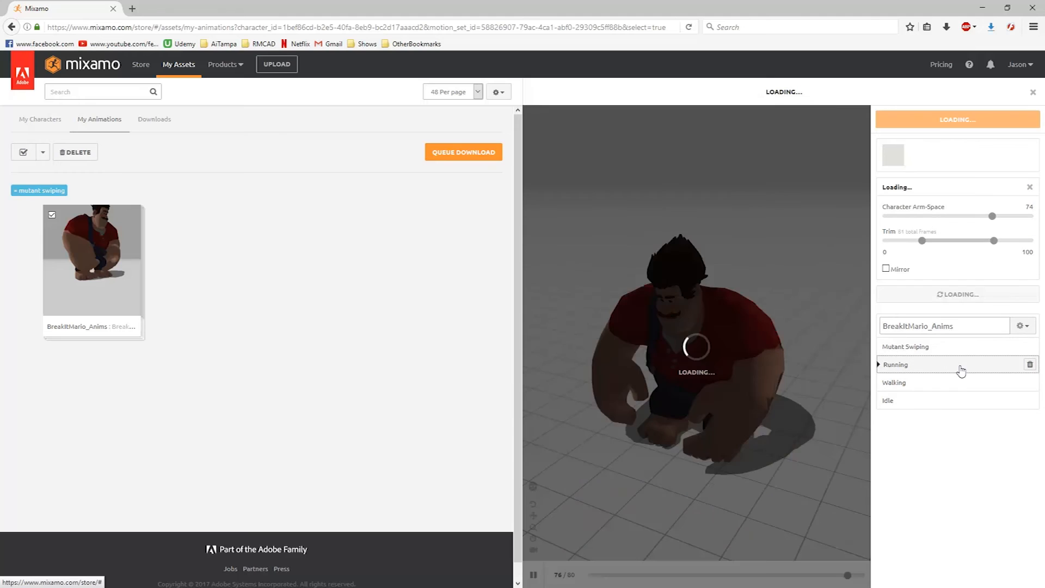
click(896, 364)
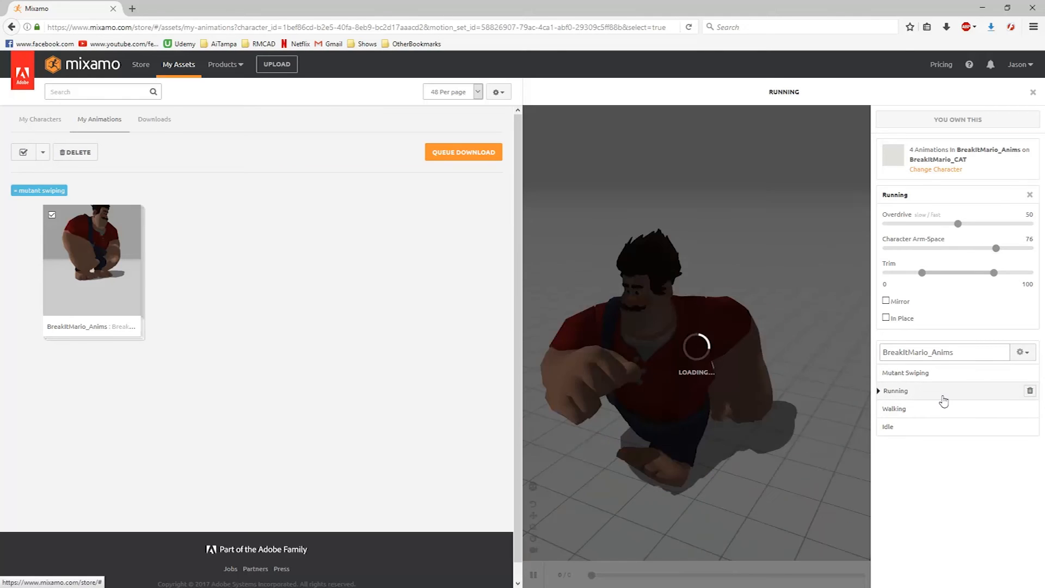
Step: Play Walking and Idle in turn, then return to previewing Mutant Swiping
click(895, 408)
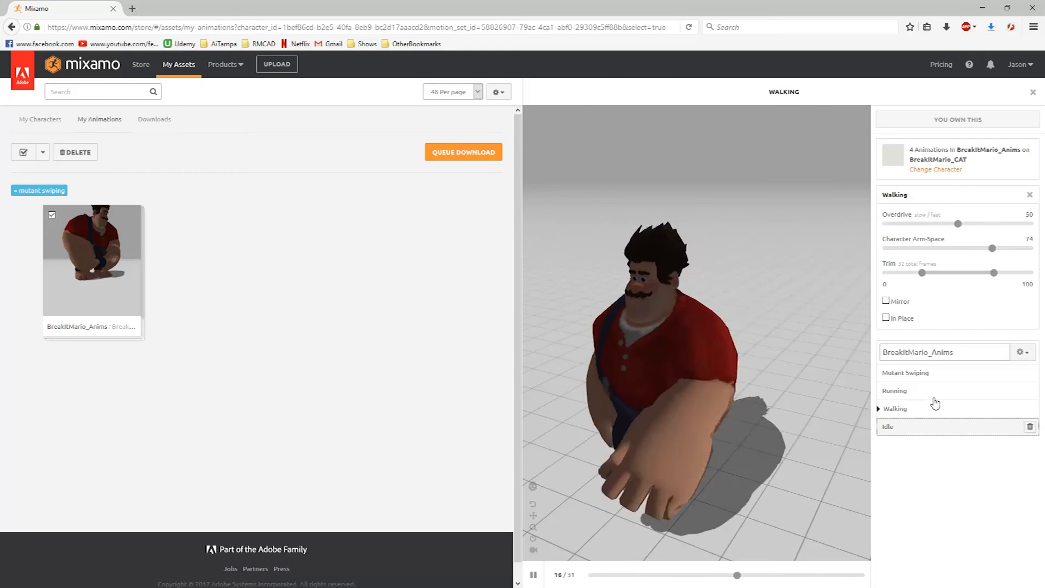
click(888, 426)
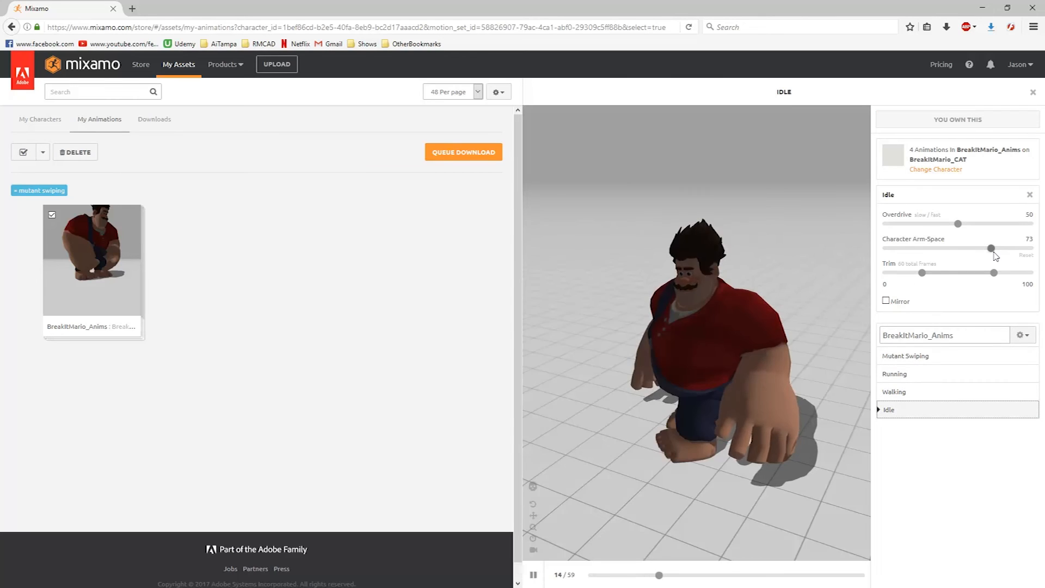
click(1023, 334)
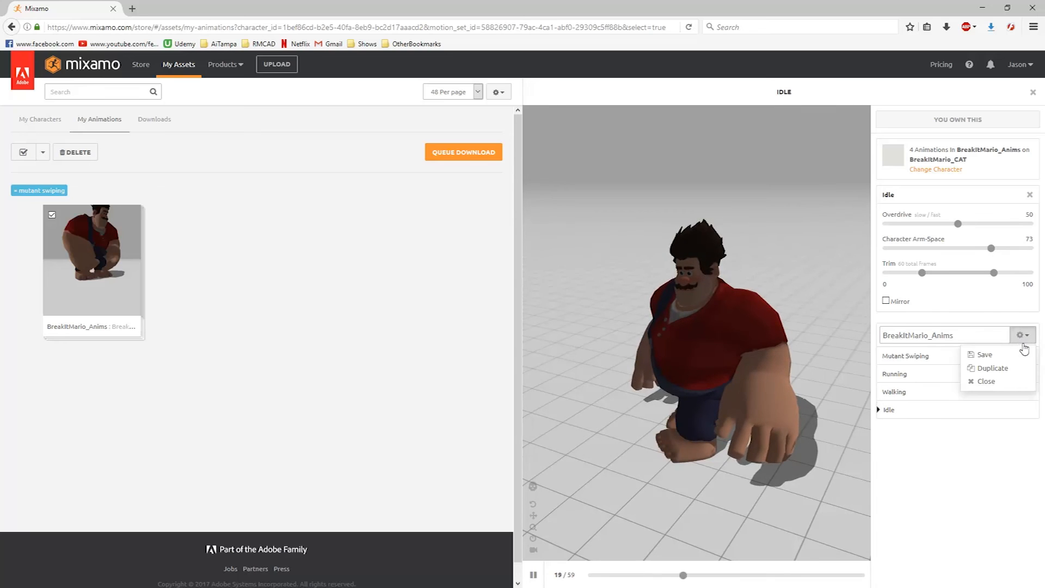
click(982, 354)
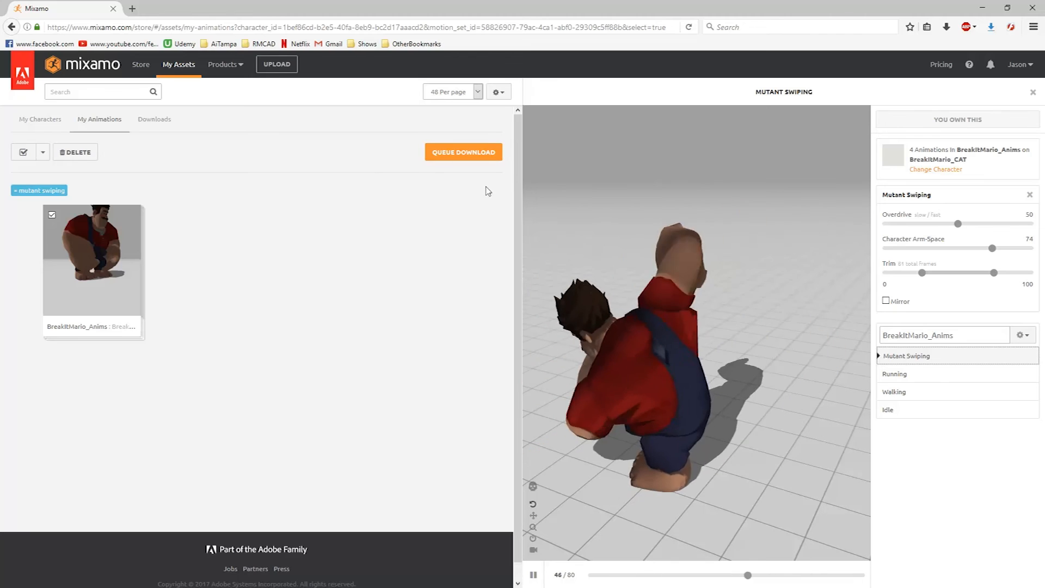
Step: Queue the pack for download as FBX with Pose set to Original Pose instead of T-pose
click(463, 152)
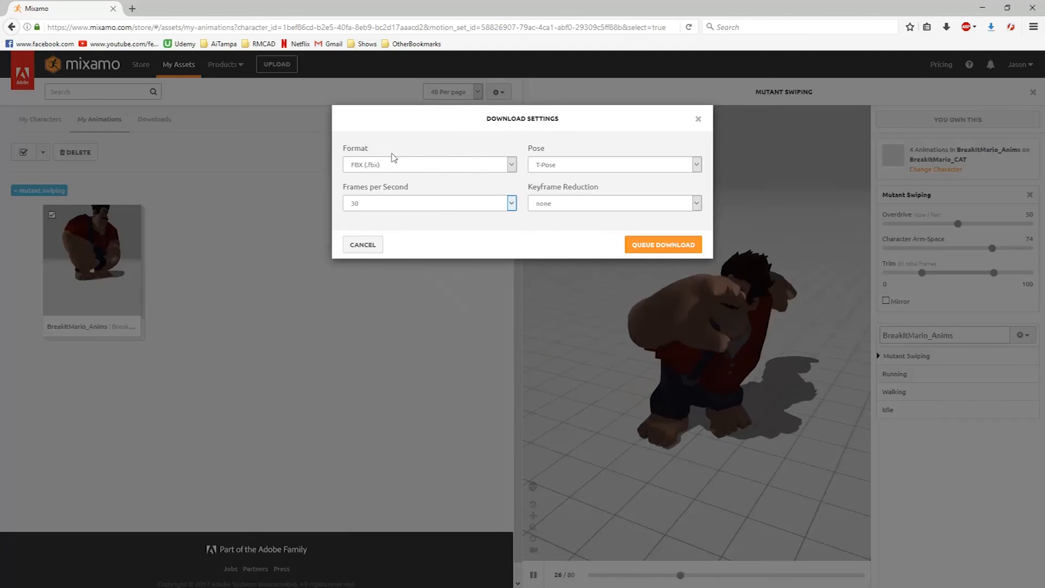
click(695, 165)
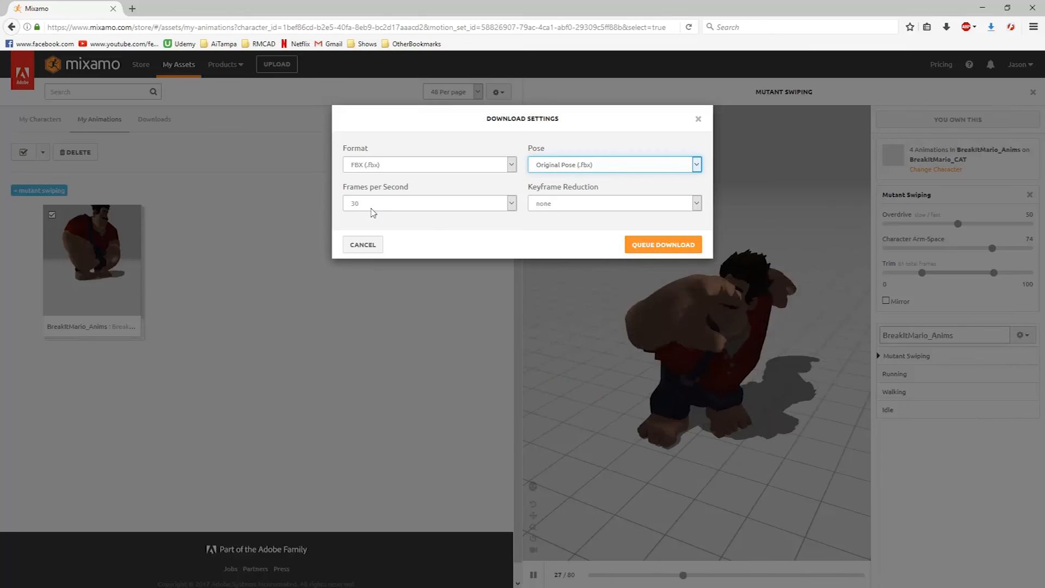
click(510, 203)
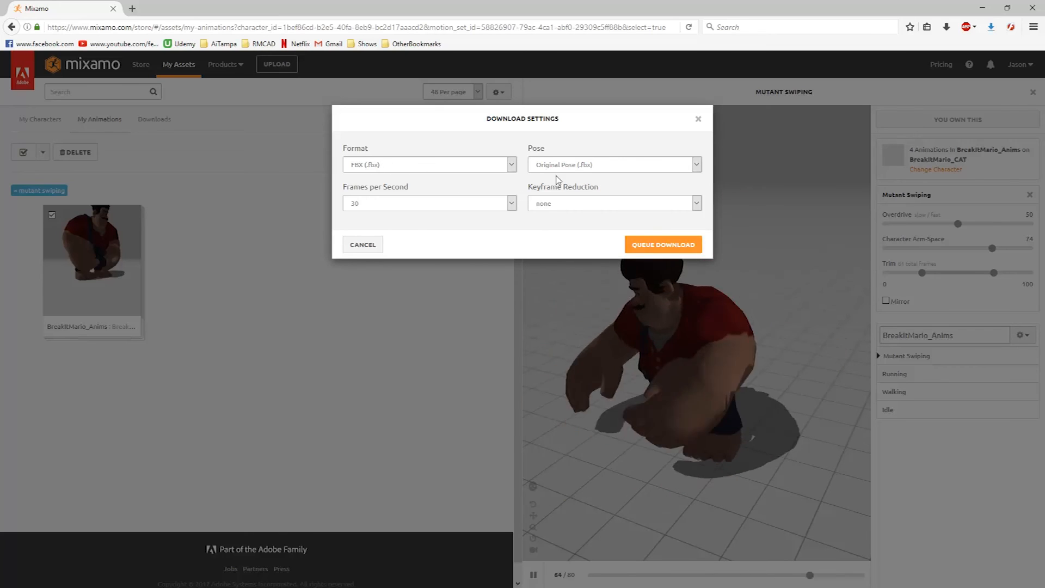
click(662, 244)
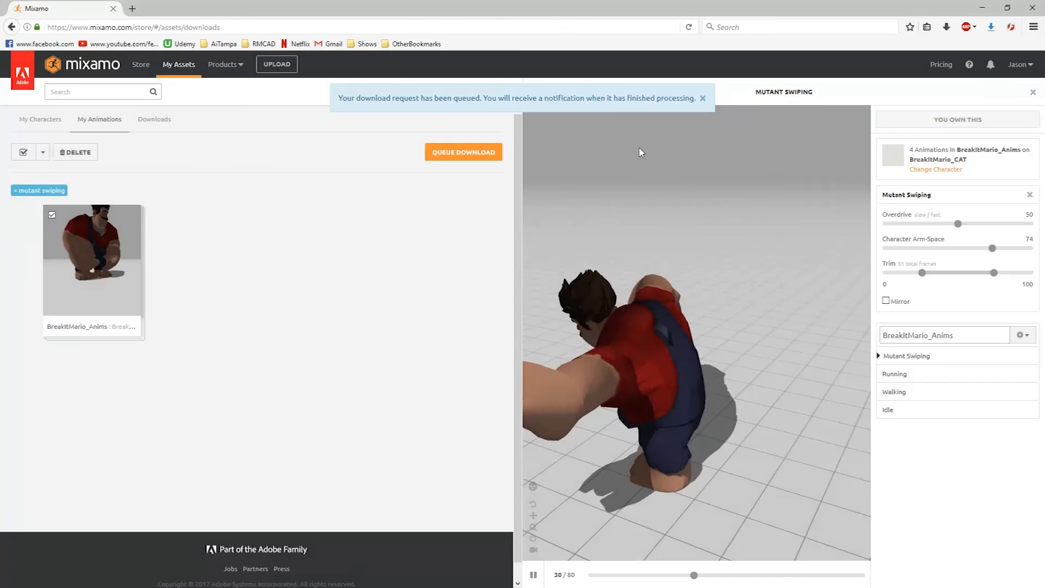
Step: Download BreakItMario_Anims.zip from the Downloads tab, save the file and show it in Firefox's downloads list
click(154, 119)
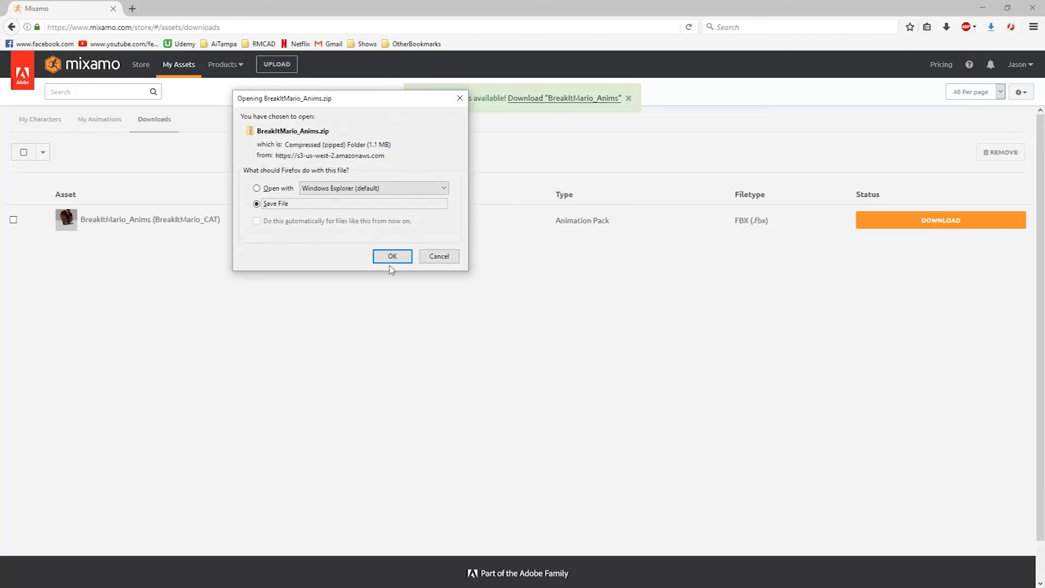
click(392, 256)
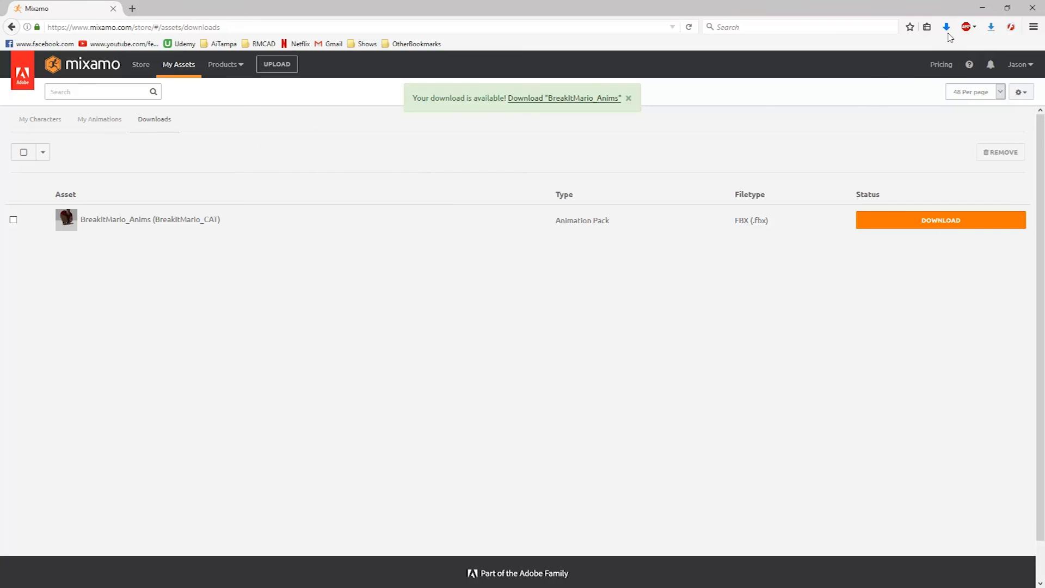
click(944, 26)
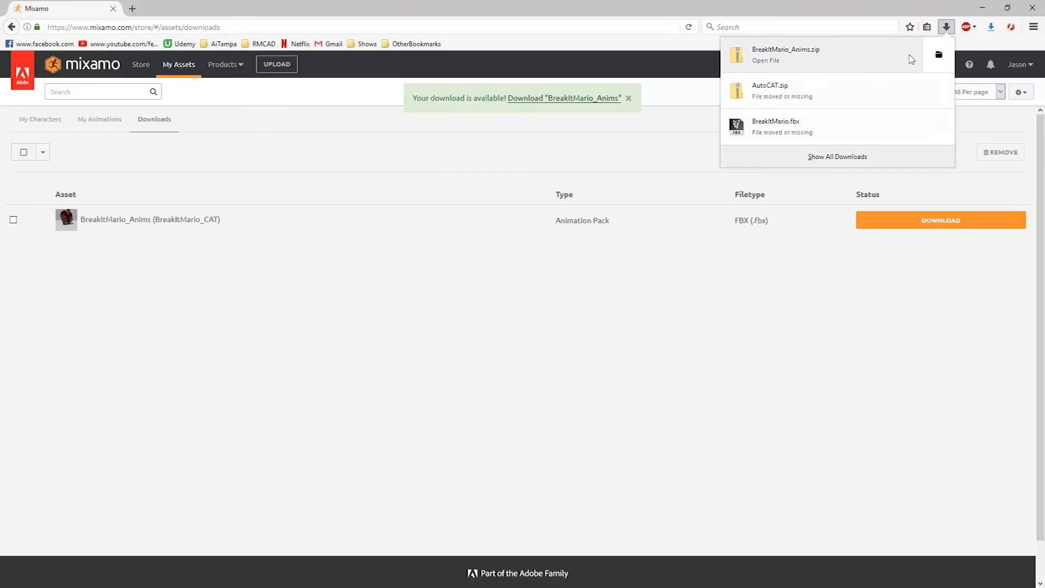
mouse_move(872, 60)
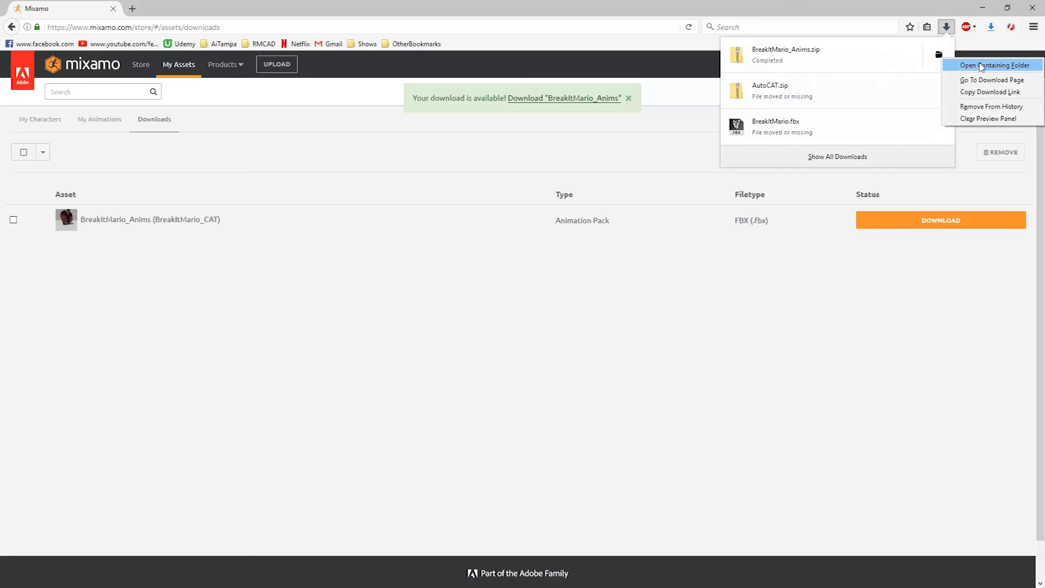
mouse_move(892, 351)
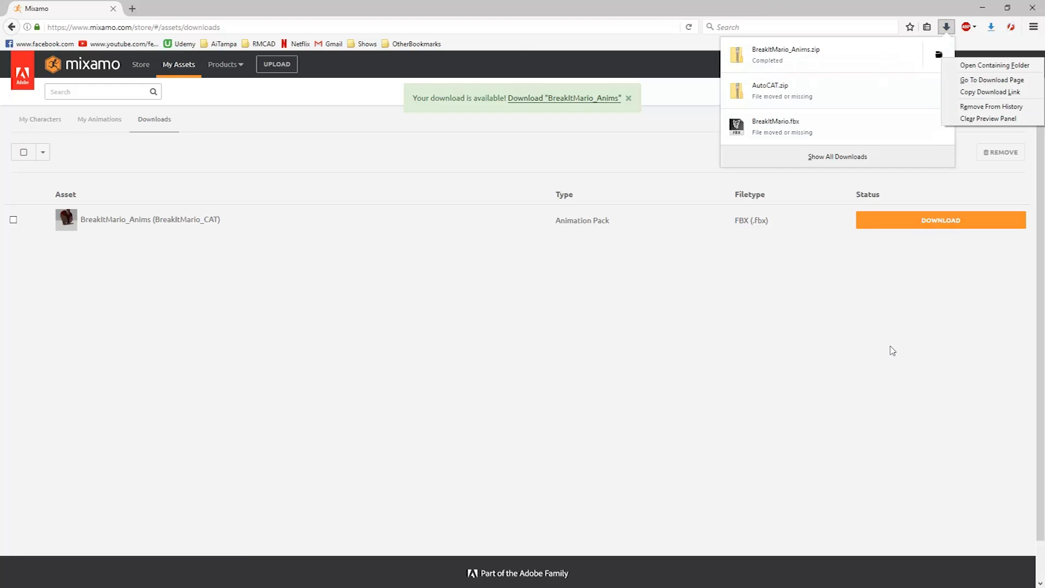